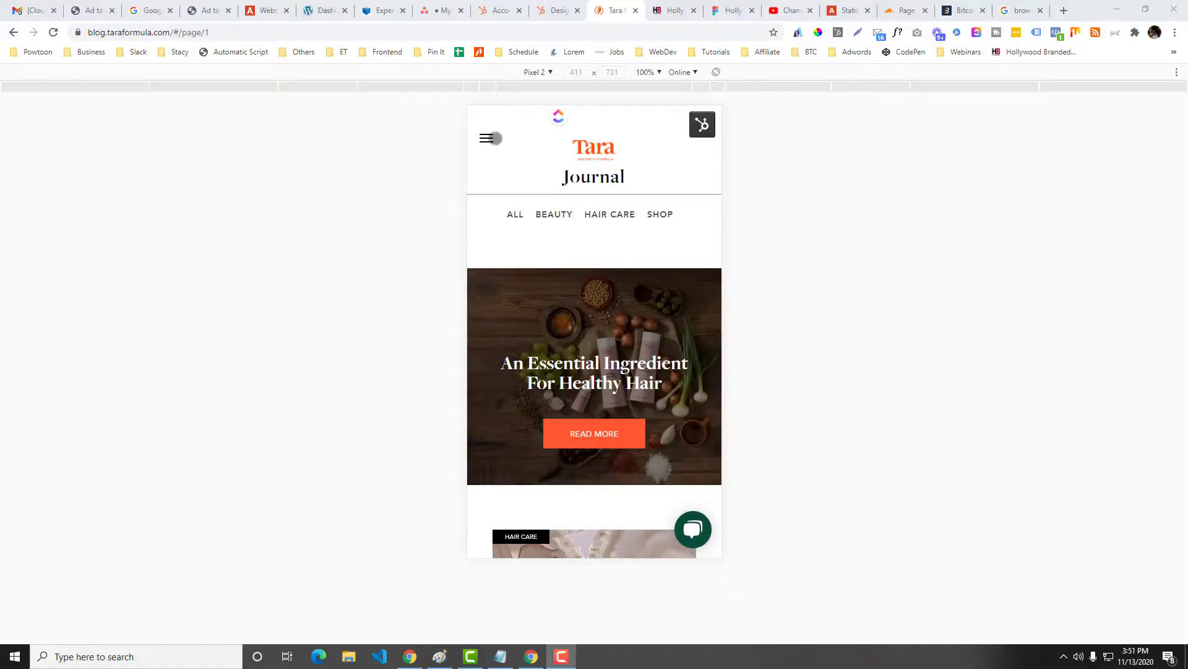
- Open and close the Hollywood Branded hamburger menu at narrow width, then view the Tara tab
{"action": "left_click", "coordinate": [488, 137]}
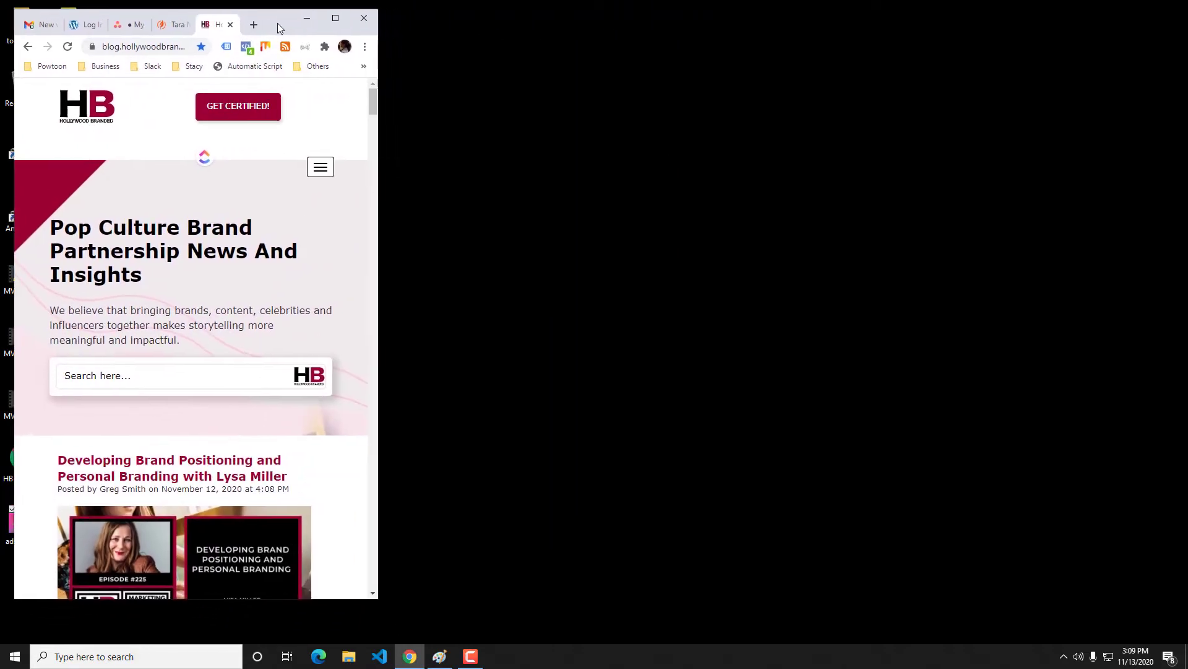
{"action": "left_click", "coordinate": [320, 166]}
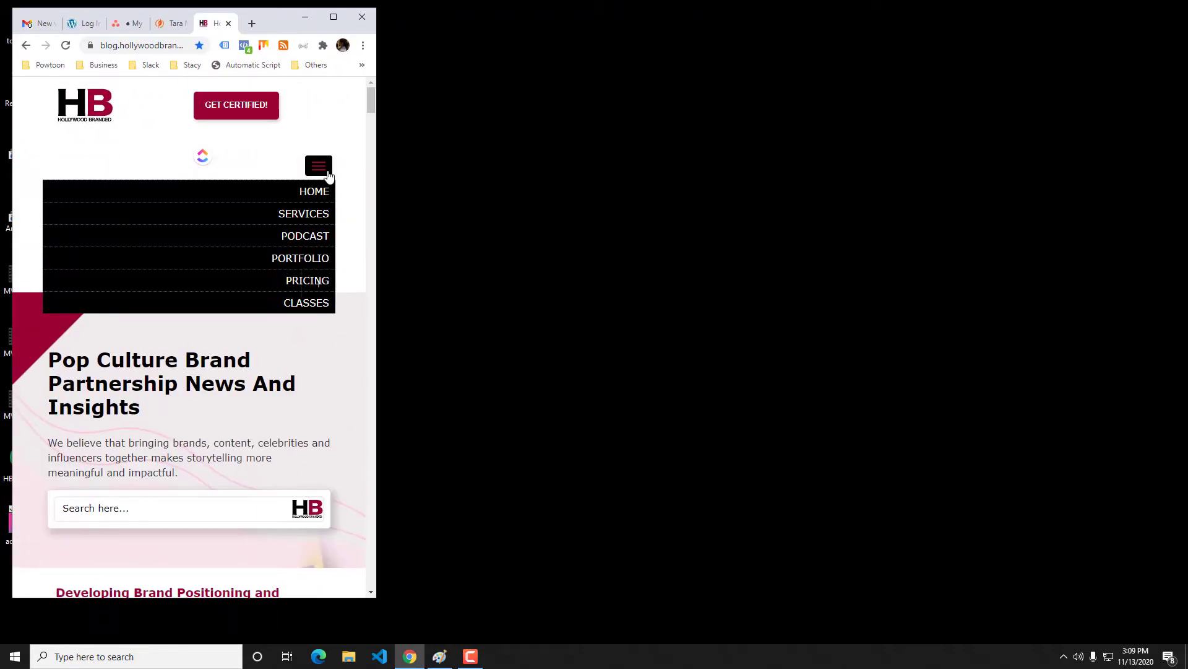
{"action": "left_click", "coordinate": [318, 165]}
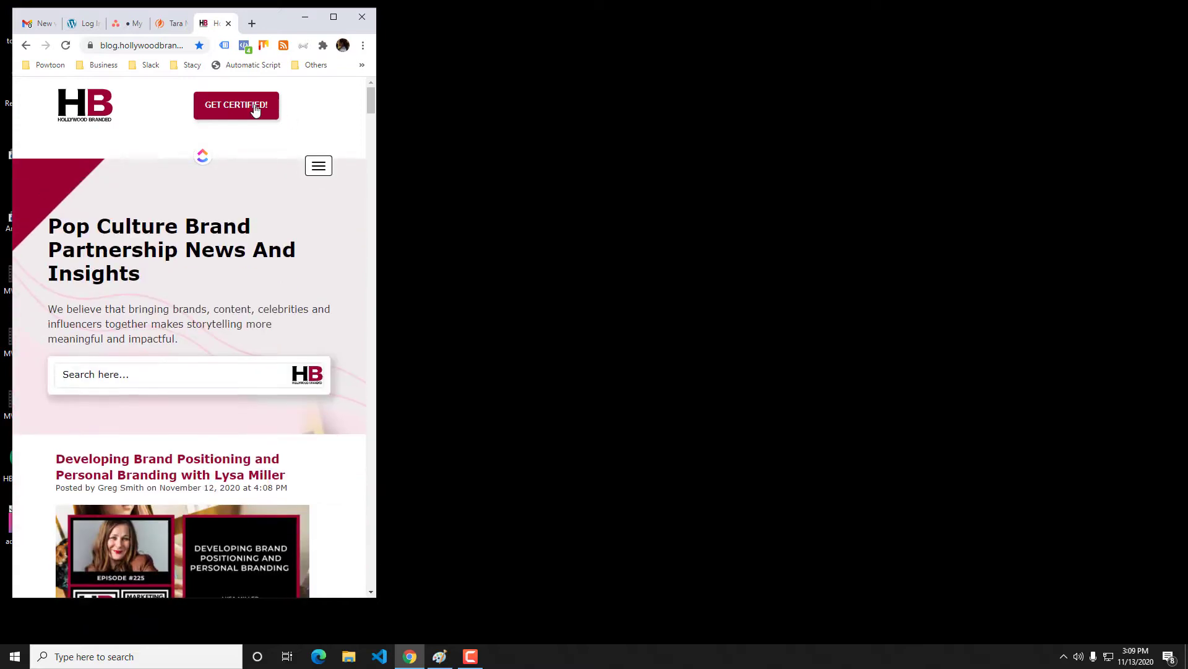
{"action": "left_click", "coordinate": [170, 24]}
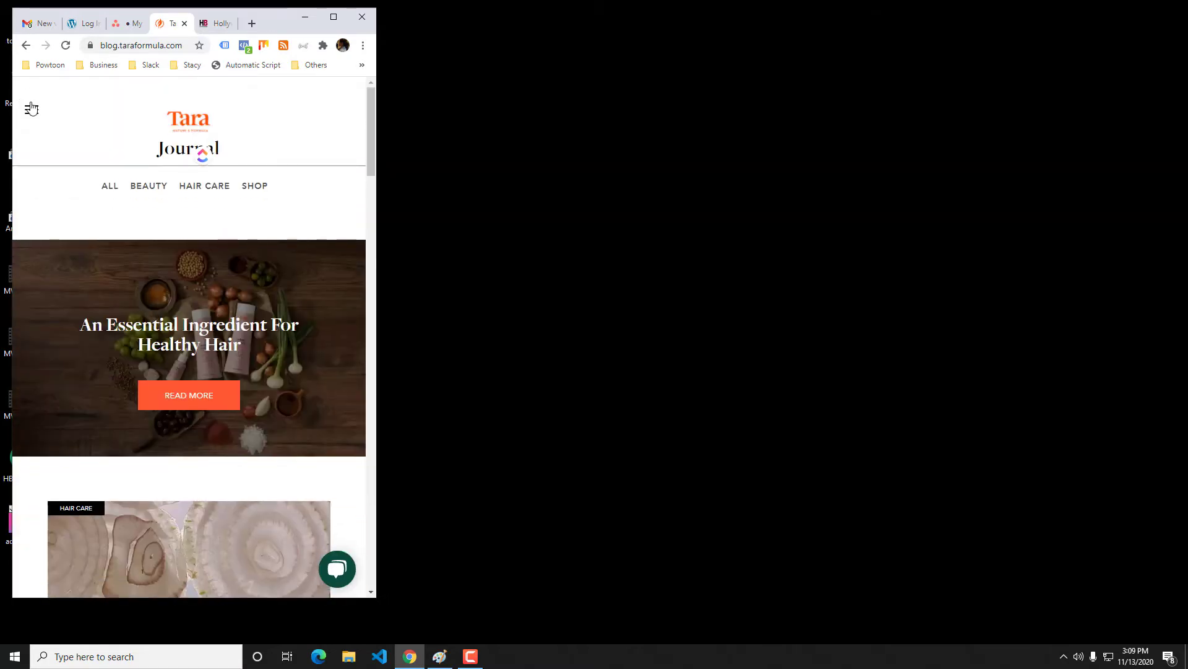
{"action": "mouse_move", "coordinate": [76, 88]}
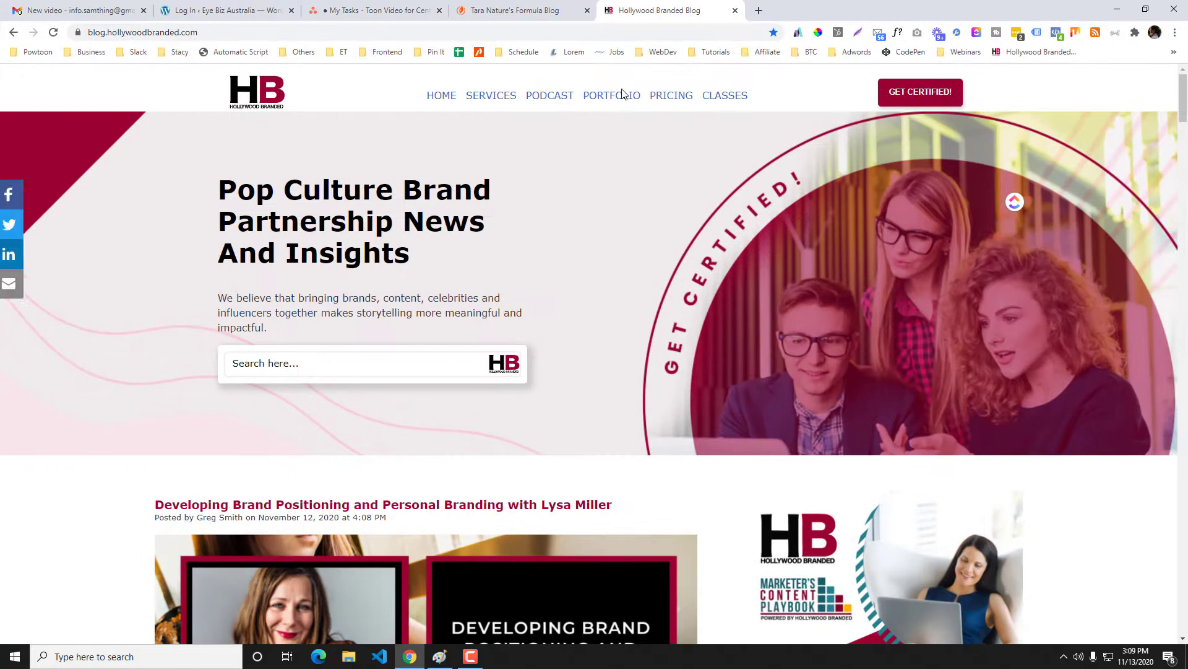
{"action": "mouse_move", "coordinate": [236, 119]}
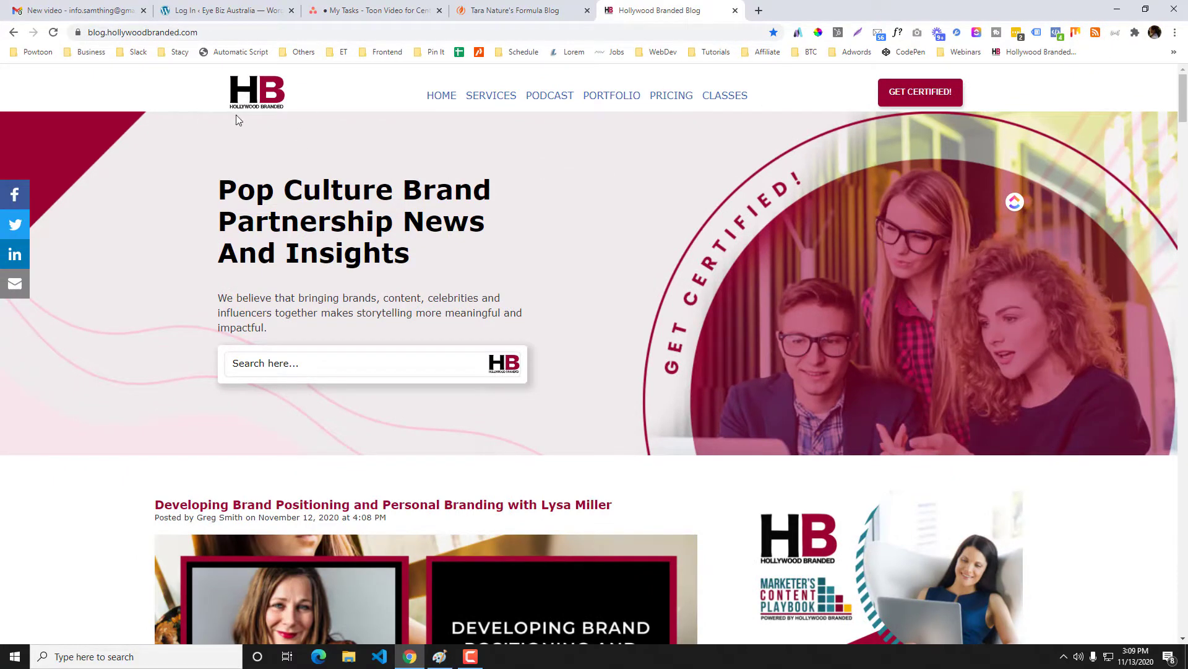
{"action": "mouse_move", "coordinate": [682, 97]}
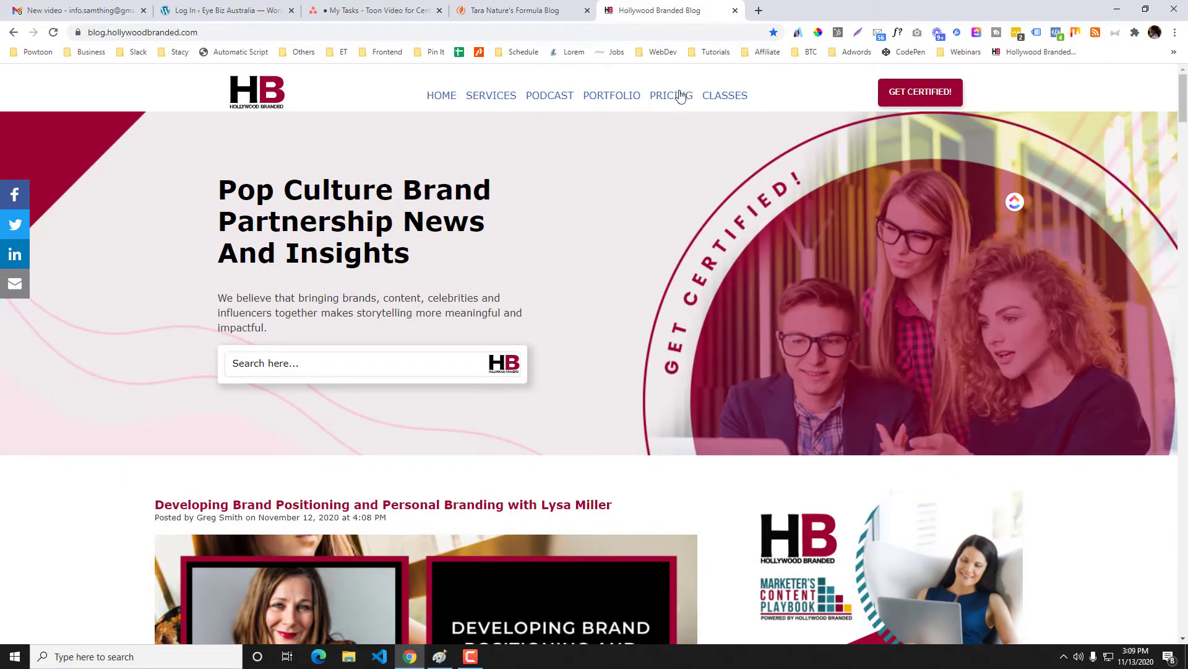
{"action": "mouse_move", "coordinate": [636, 169]}
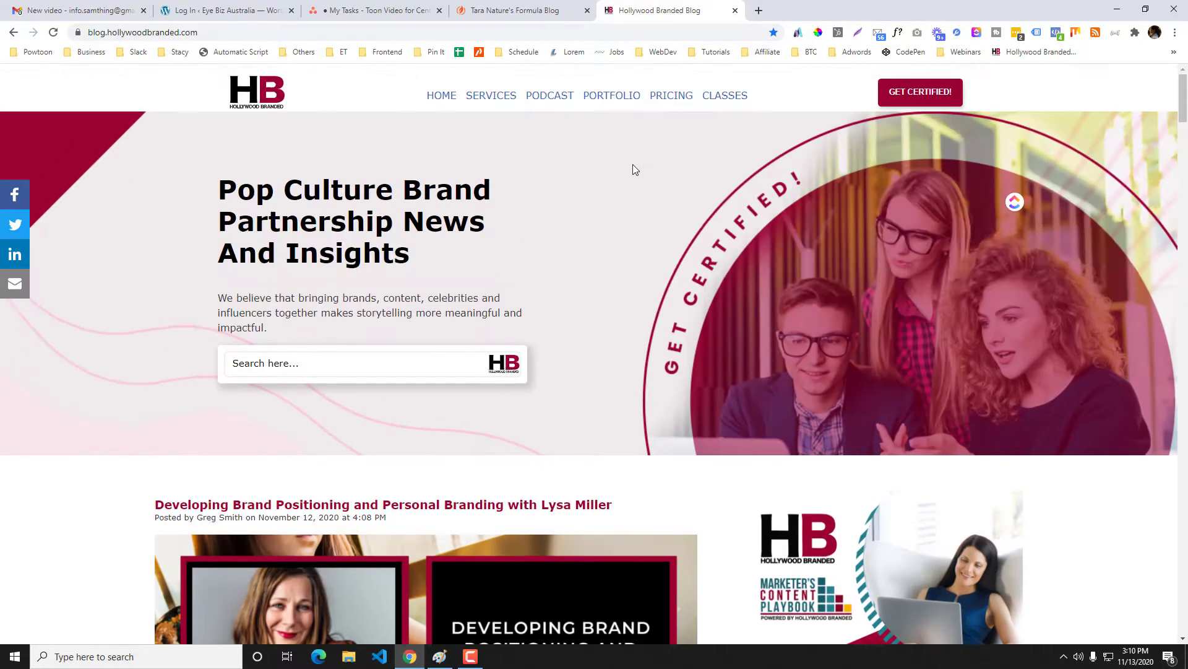
- Scroll the full-width Hollywood Branded blog down and back up to see its top navigation
{"action": "scroll", "scroll_direction": "down", "scroll_amount": 3}
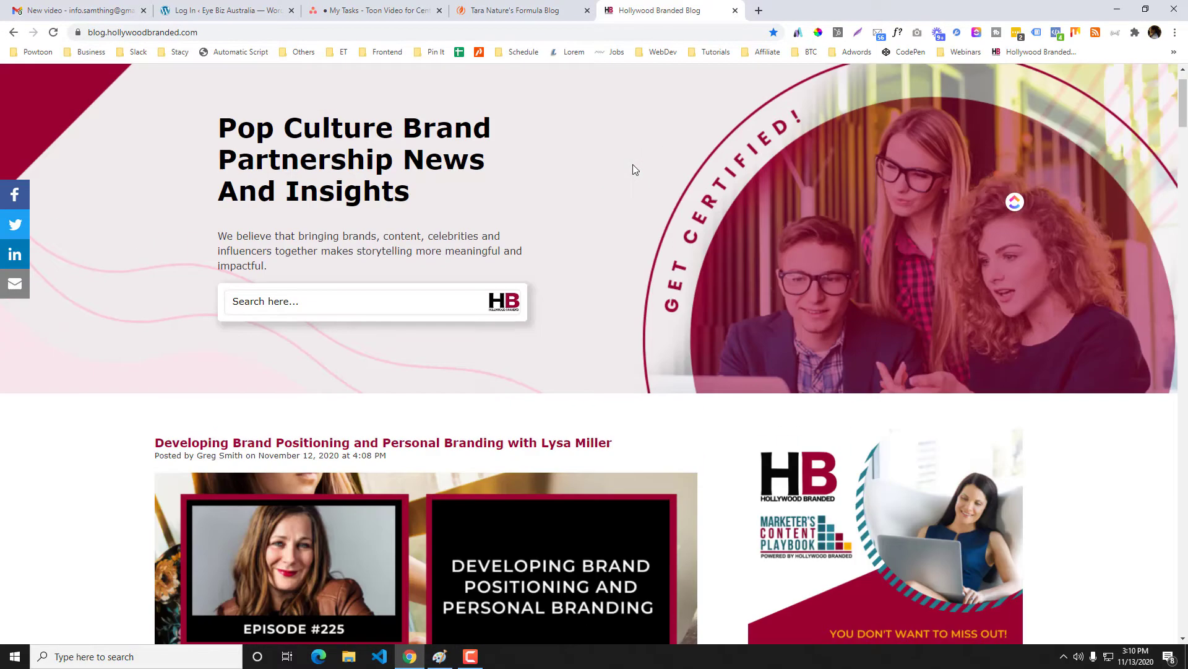
{"action": "scroll", "scroll_direction": "up", "scroll_amount": 3}
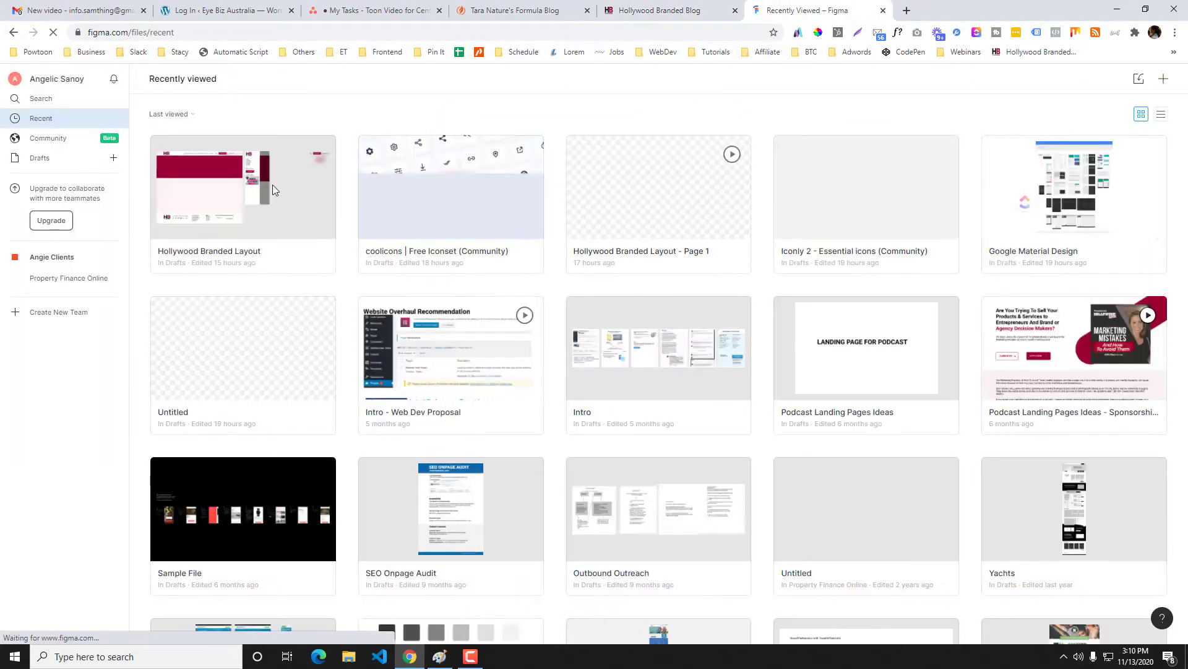
- Open the Hollywood Branded Layout file, inspect the desktop header, then return to the blog
{"action": "left_click", "coordinate": [209, 186]}
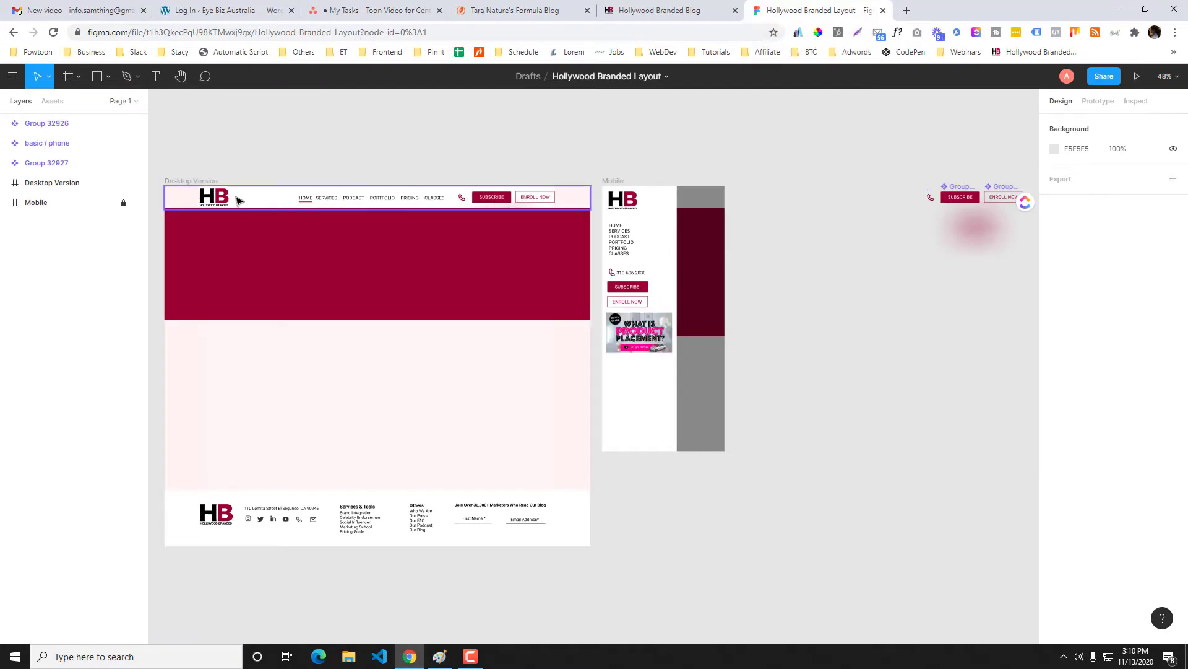
{"action": "left_click", "coordinate": [247, 196]}
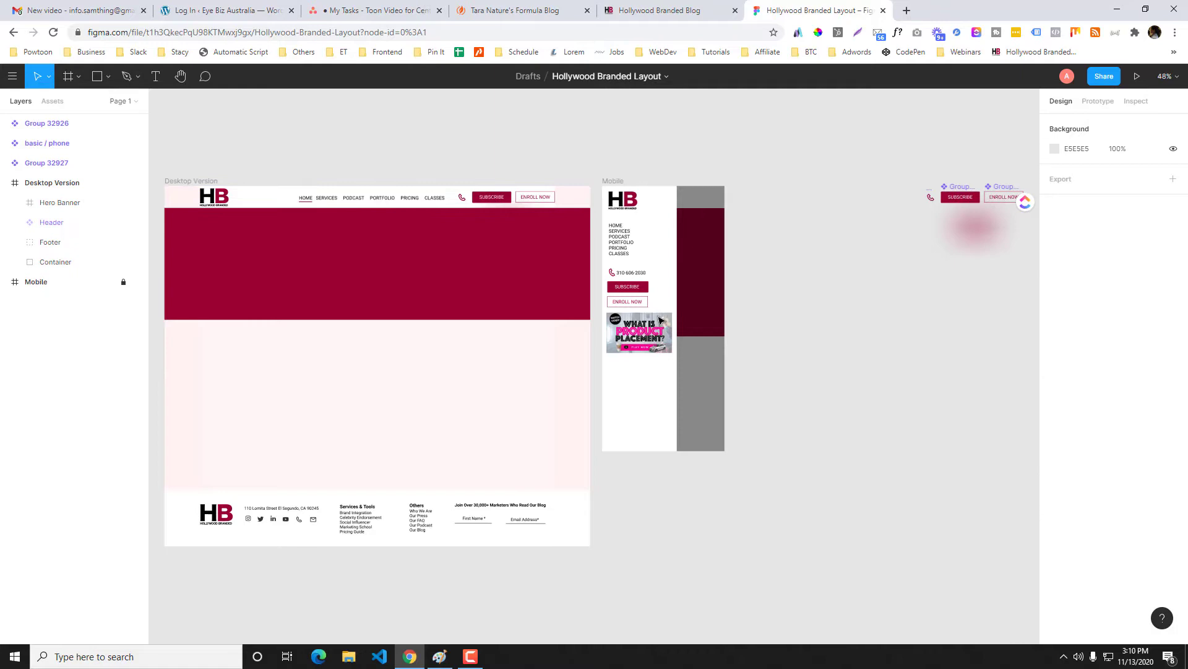
{"action": "left_click", "coordinate": [961, 197]}
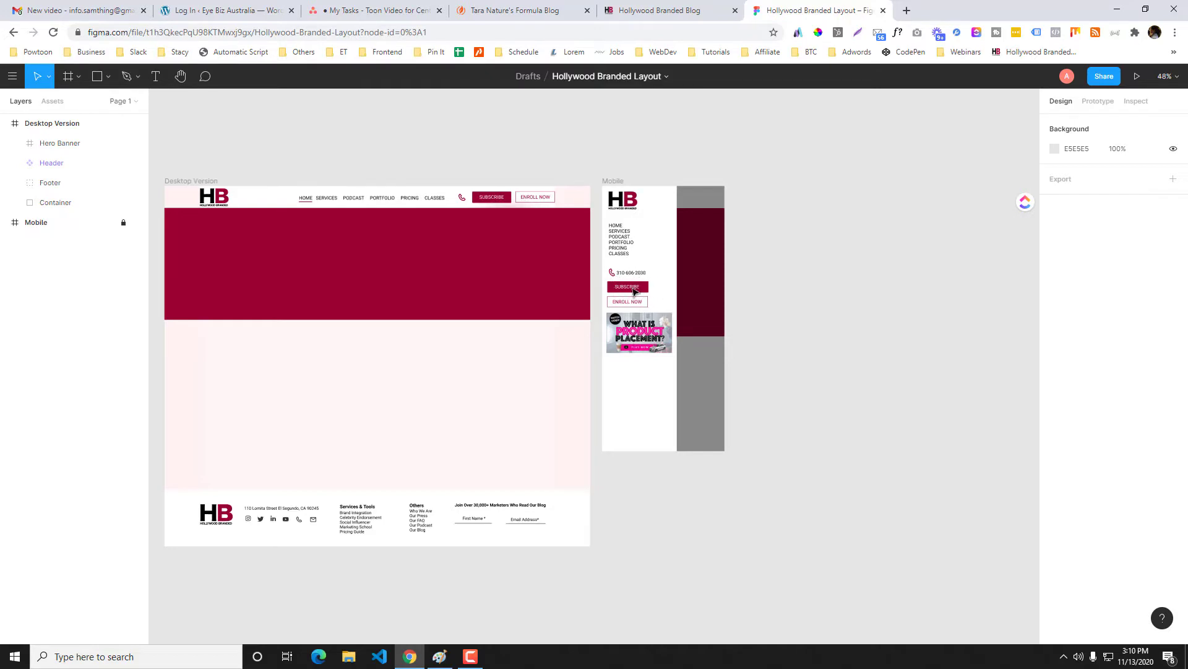
{"action": "mouse_move", "coordinate": [651, 357]}
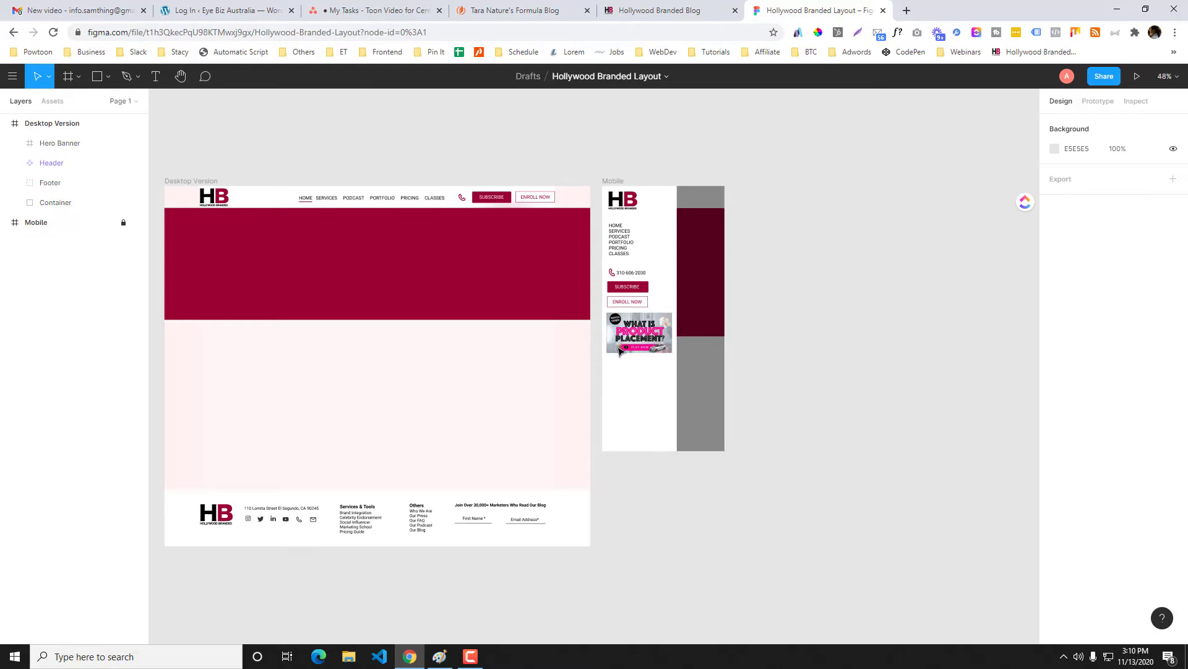
{"action": "mouse_move", "coordinate": [628, 345]}
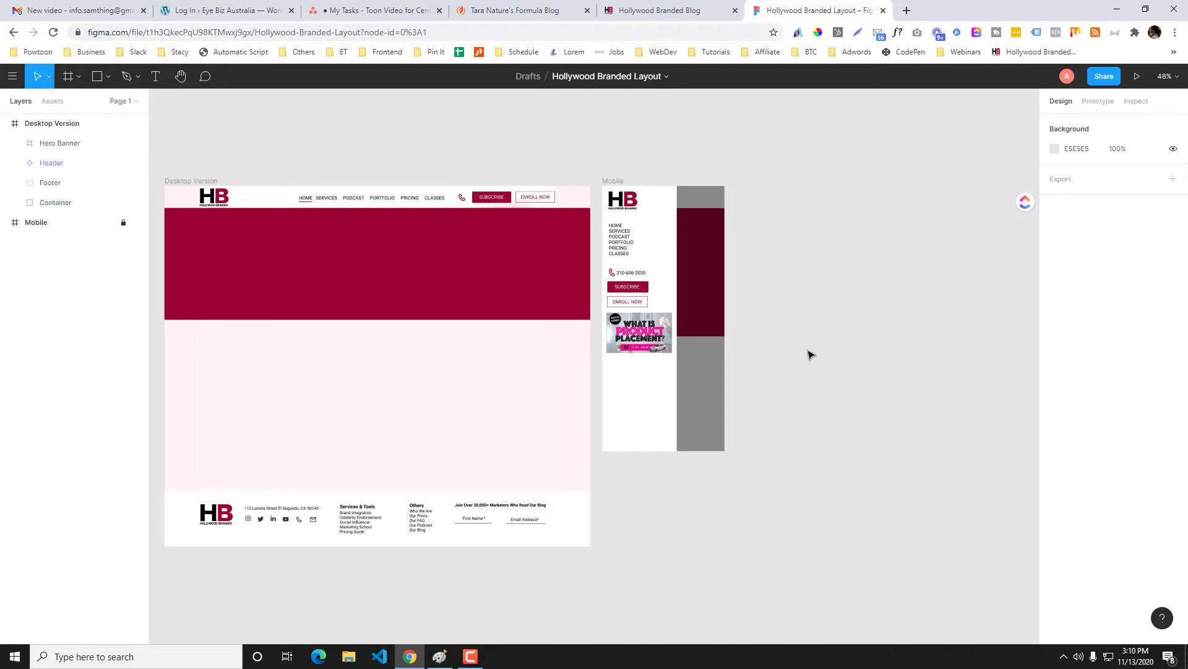
{"action": "left_click", "coordinate": [670, 10]}
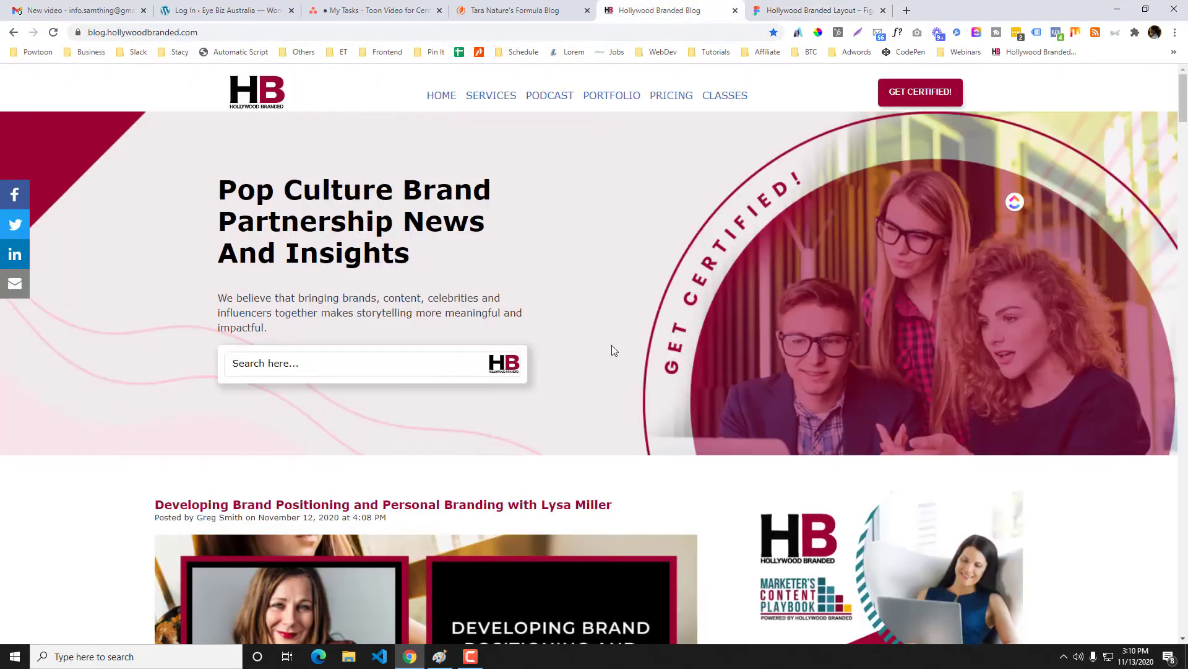
- Use the HubSpot sprocket menu on the Tara blog to choose Edit Listing Template
{"action": "scroll", "scroll_direction": "down", "scroll_amount": 3}
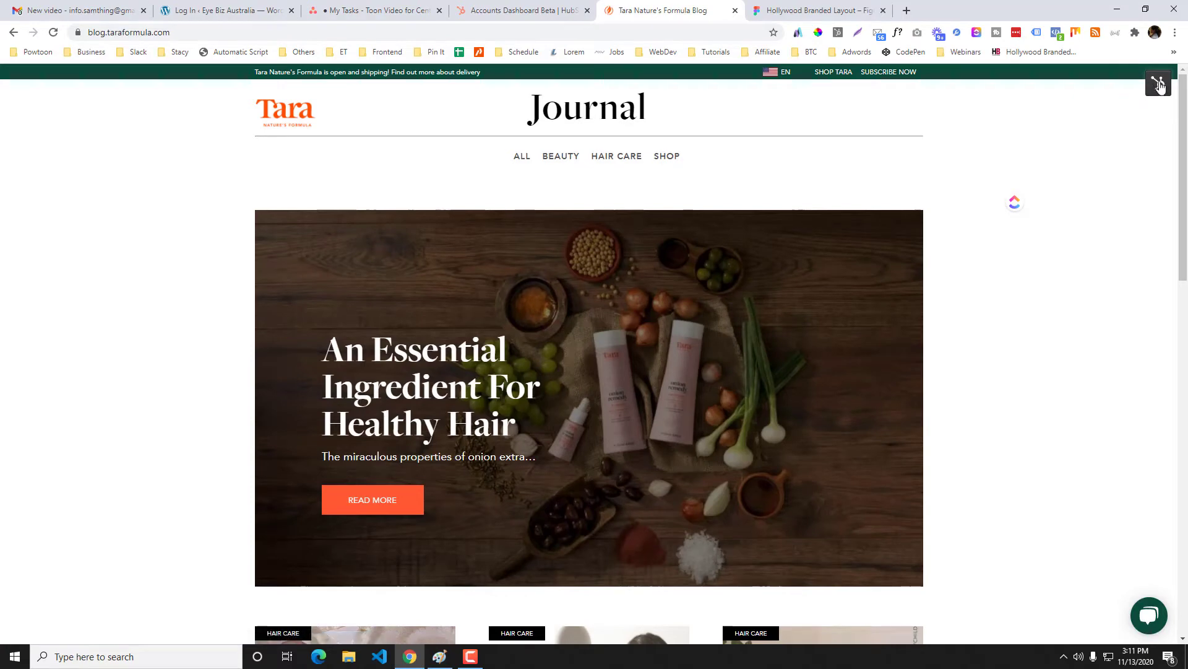
{"action": "left_click", "coordinate": [1157, 83]}
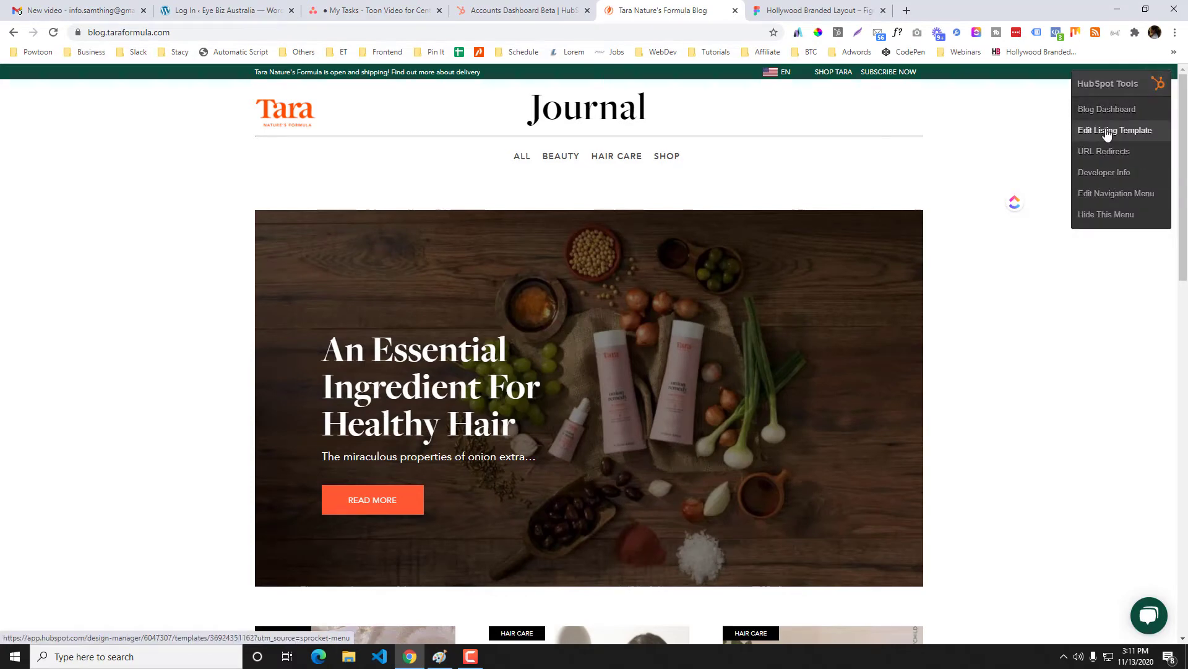
{"action": "left_click", "coordinate": [1115, 131]}
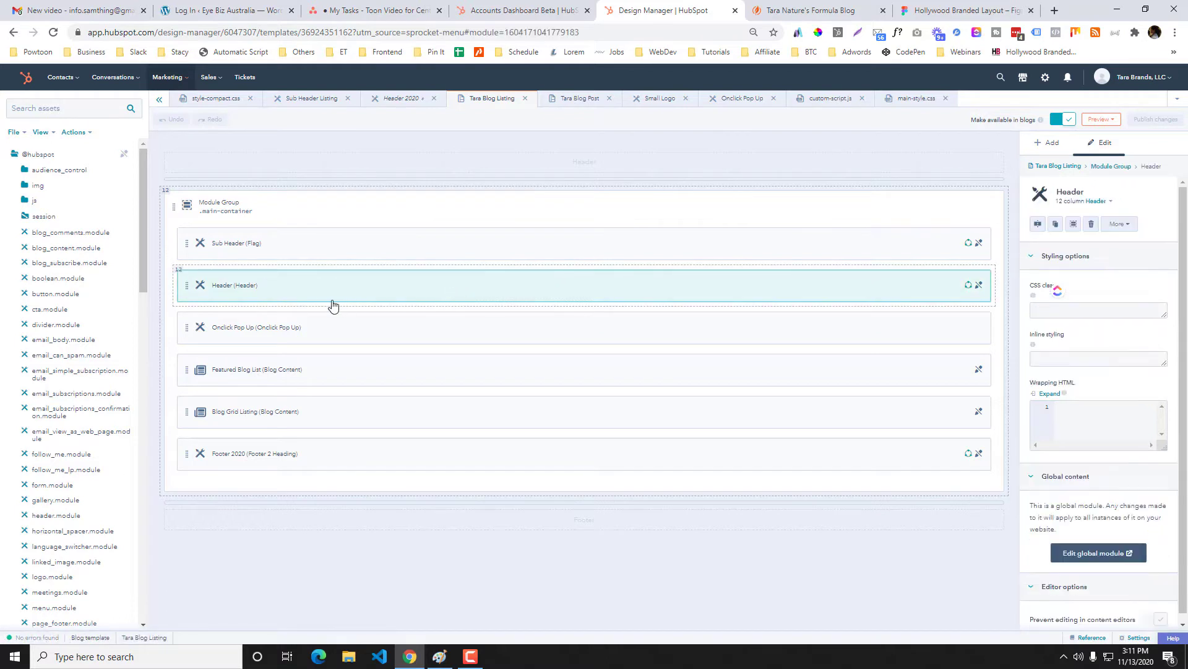
{"action": "mouse_move", "coordinate": [333, 306]}
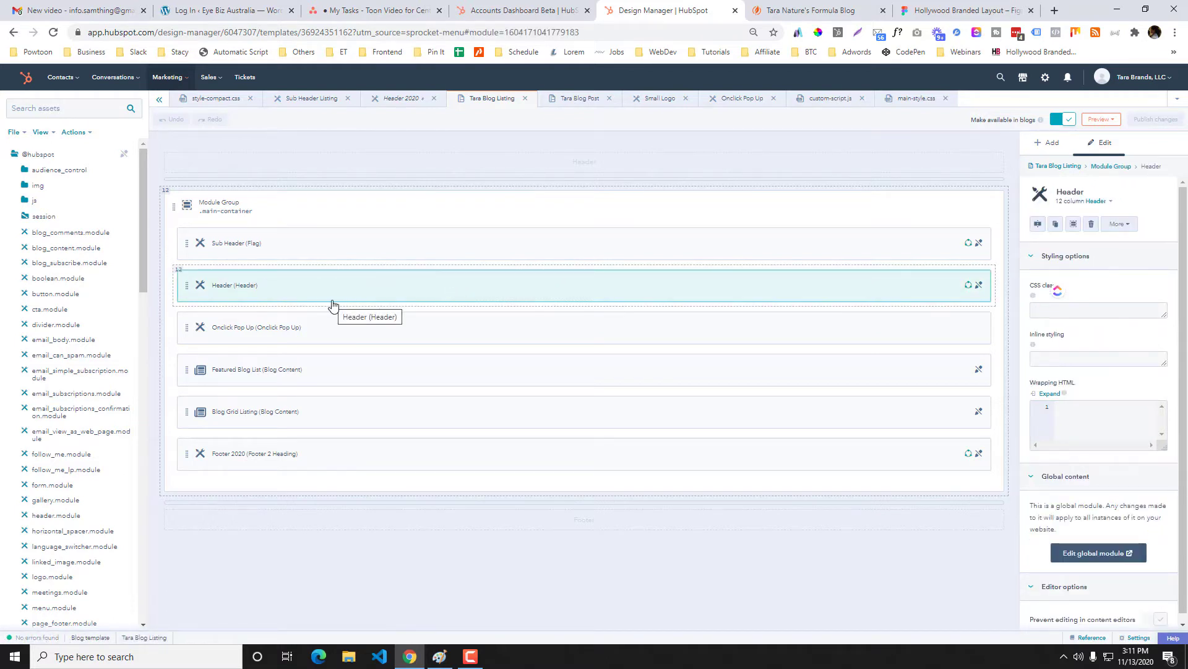
- Open the Header module's More dropdown, then switch back to the Tara's Journal tab
{"action": "left_click", "coordinate": [1118, 224]}
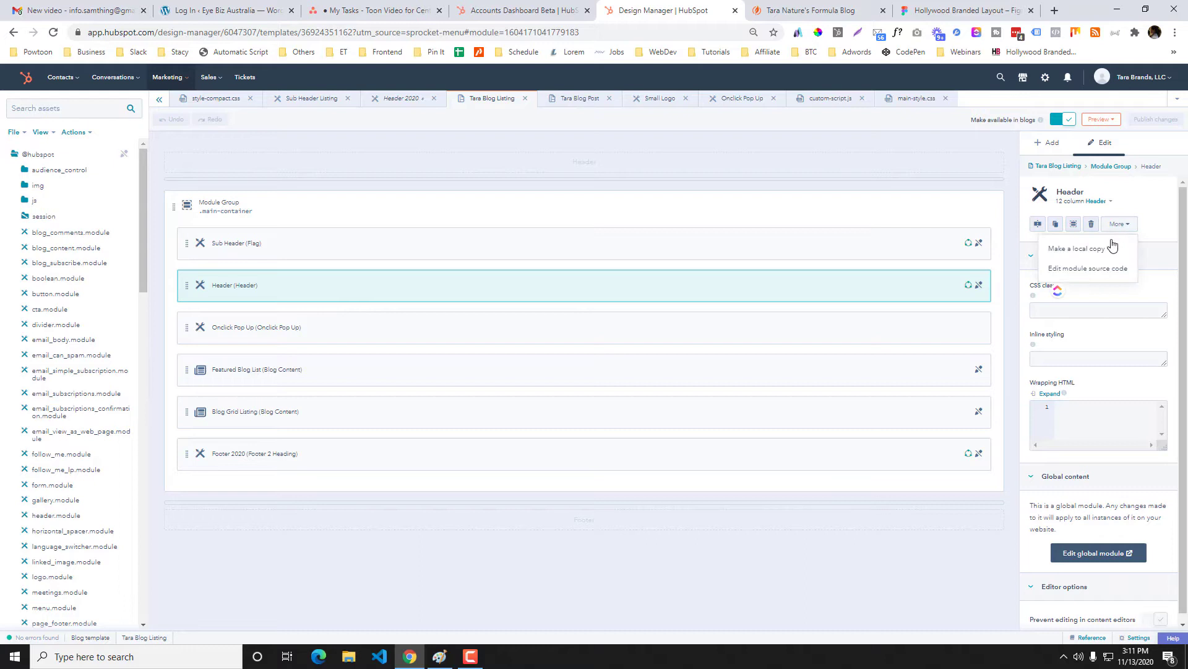
{"action": "left_click", "coordinate": [812, 10]}
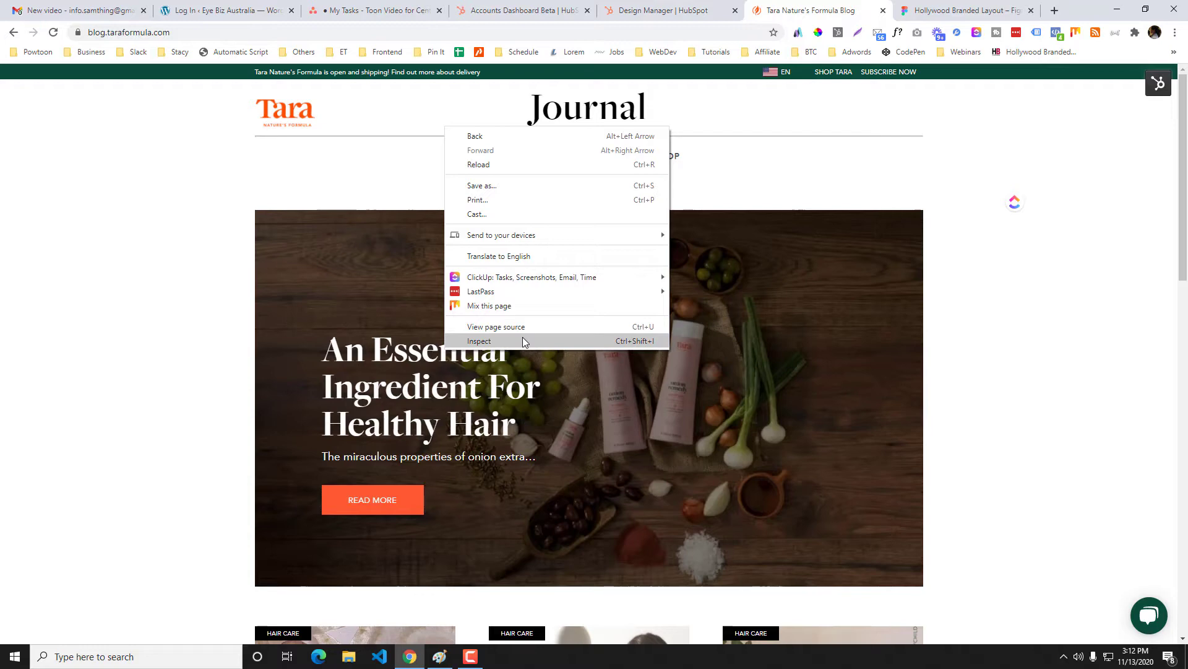
{"action": "mouse_move", "coordinate": [528, 339]}
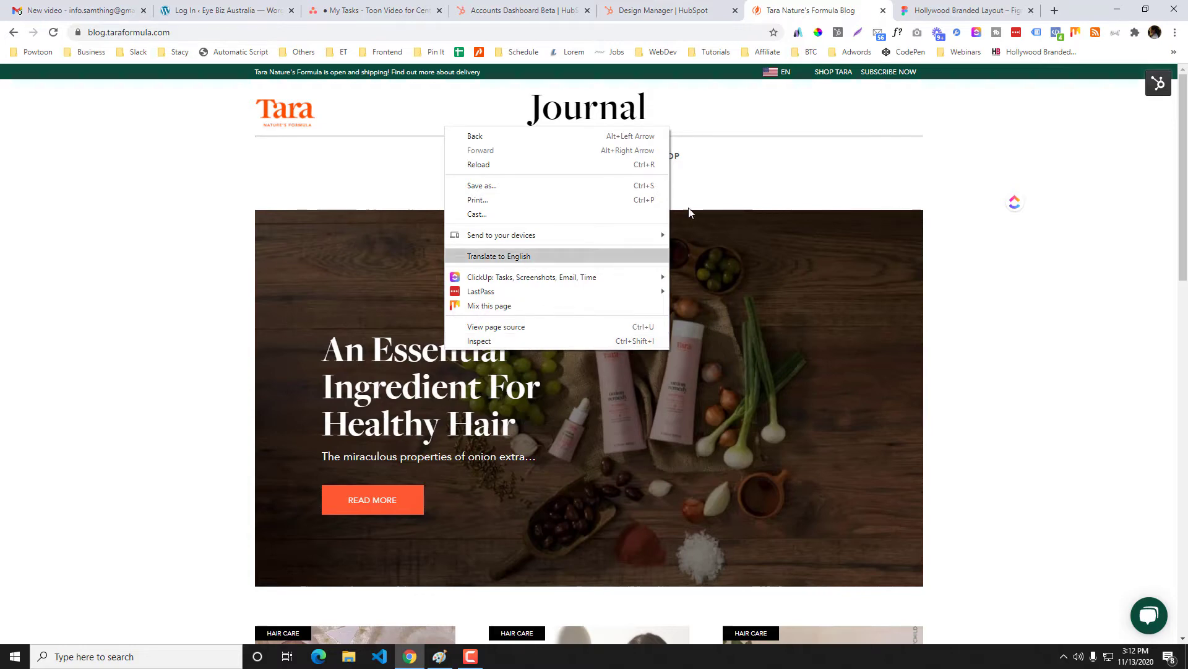
{"action": "left_click", "coordinate": [661, 10]}
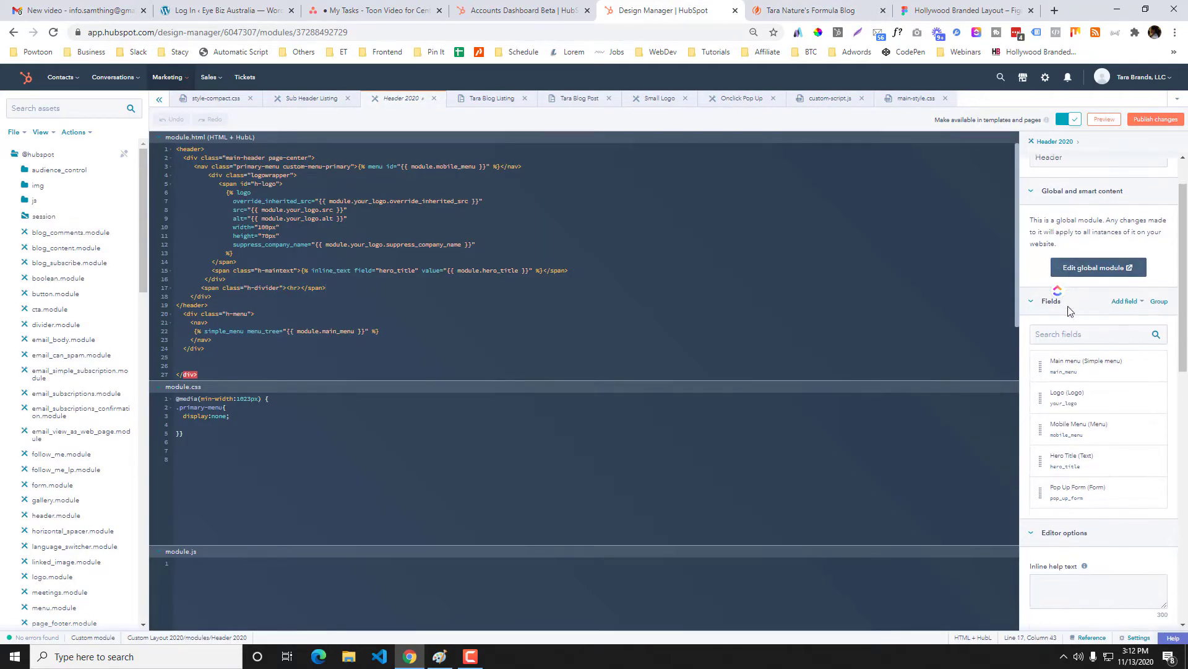
{"action": "scroll", "scroll_direction": "down", "scroll_amount": 3}
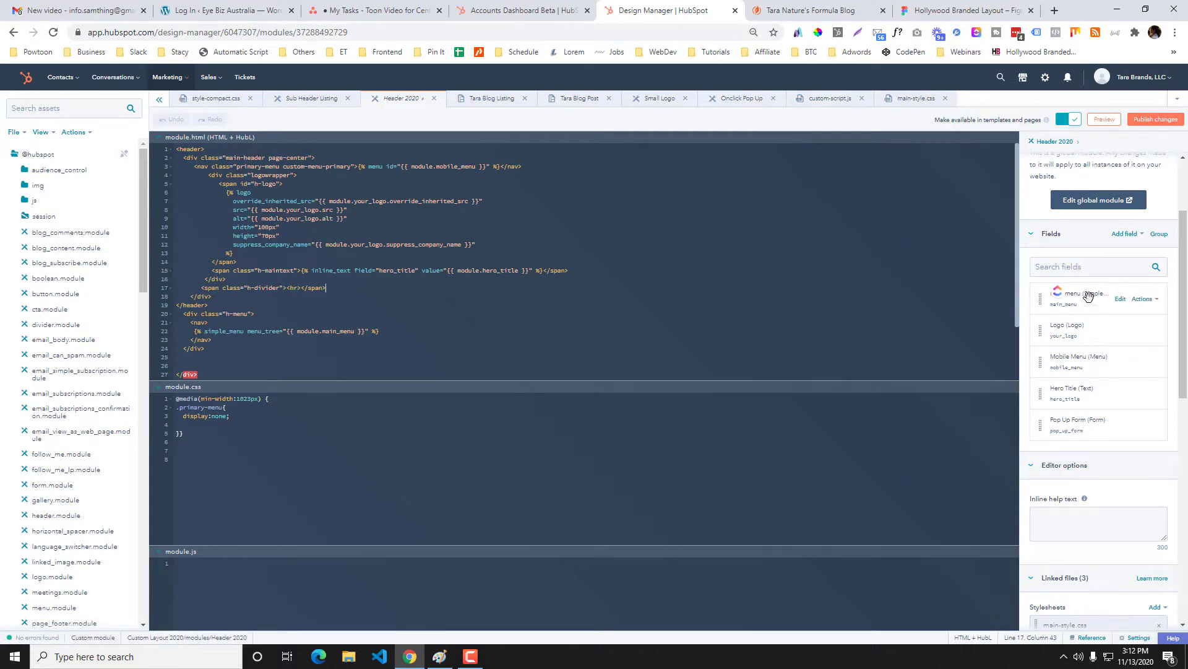
{"action": "mouse_move", "coordinate": [1076, 334]}
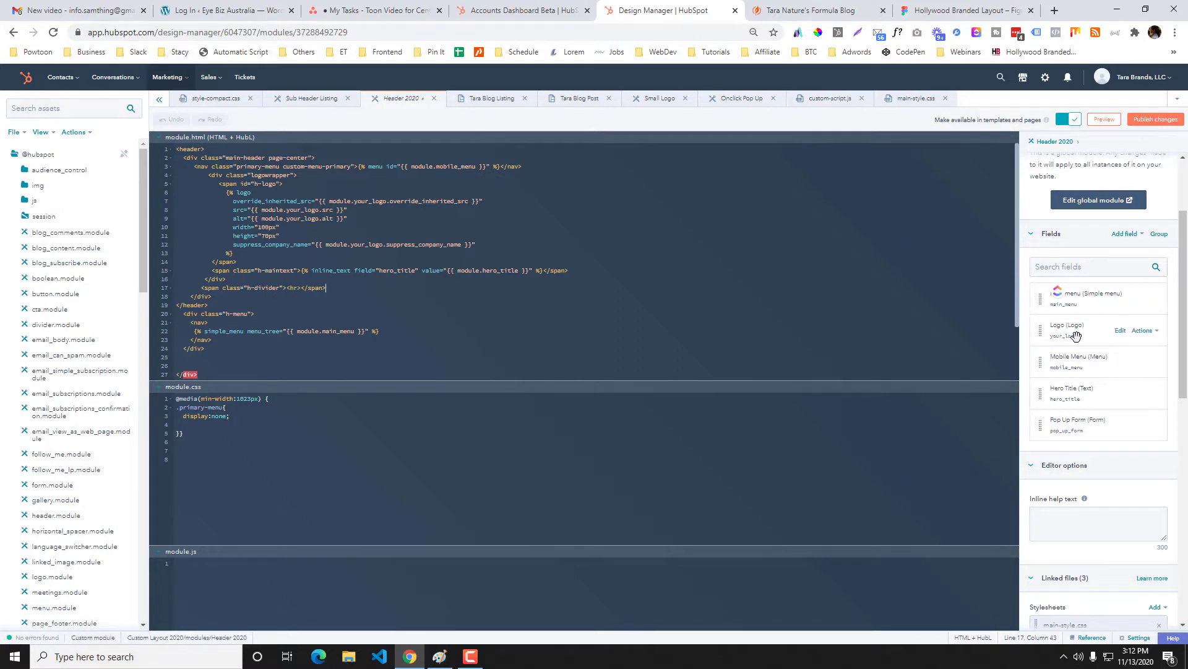
{"action": "left_click", "coordinate": [811, 11]}
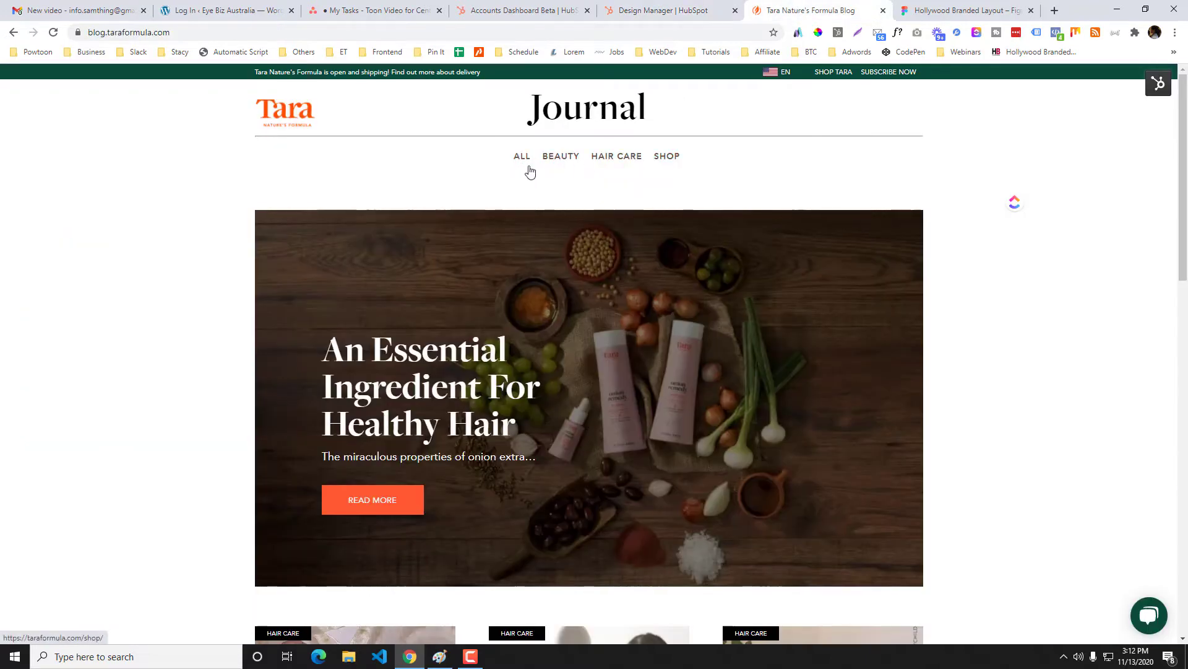
{"action": "left_click", "coordinate": [657, 10]}
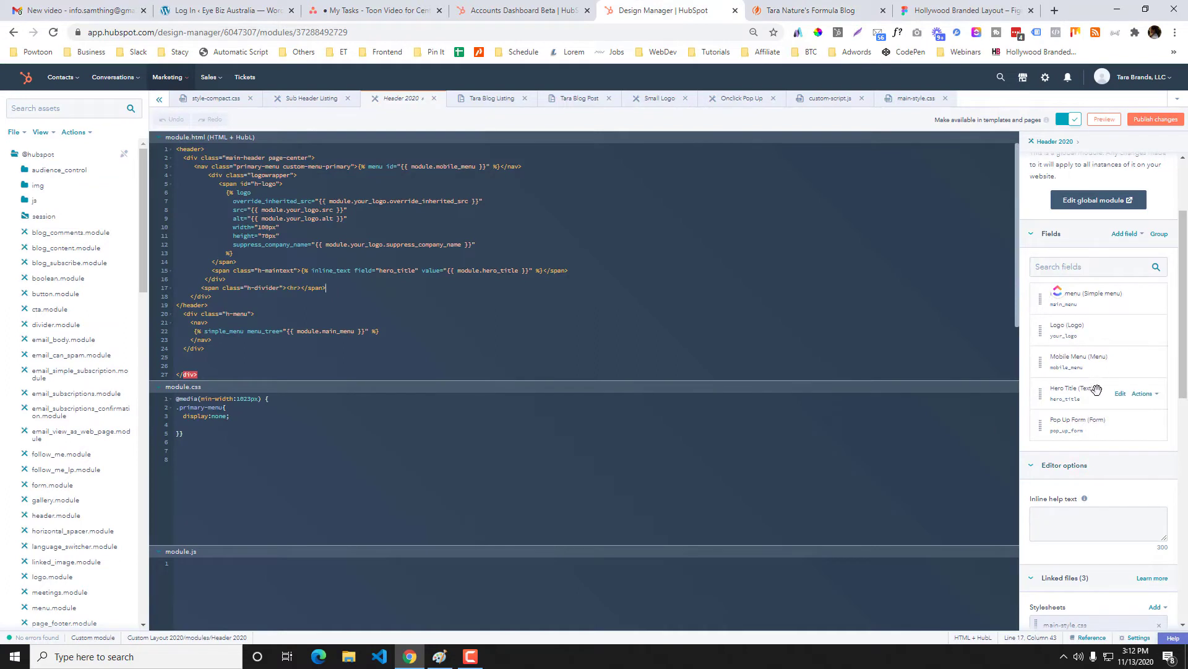
{"action": "mouse_move", "coordinate": [1098, 387]}
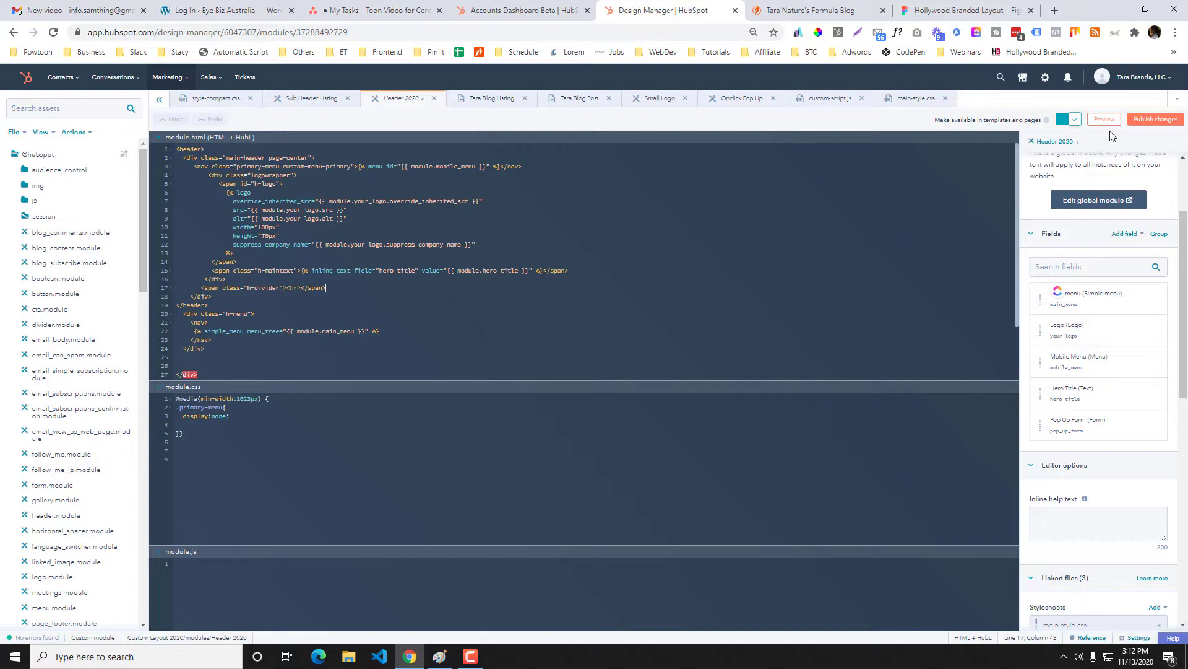
{"action": "left_click", "coordinate": [1104, 119]}
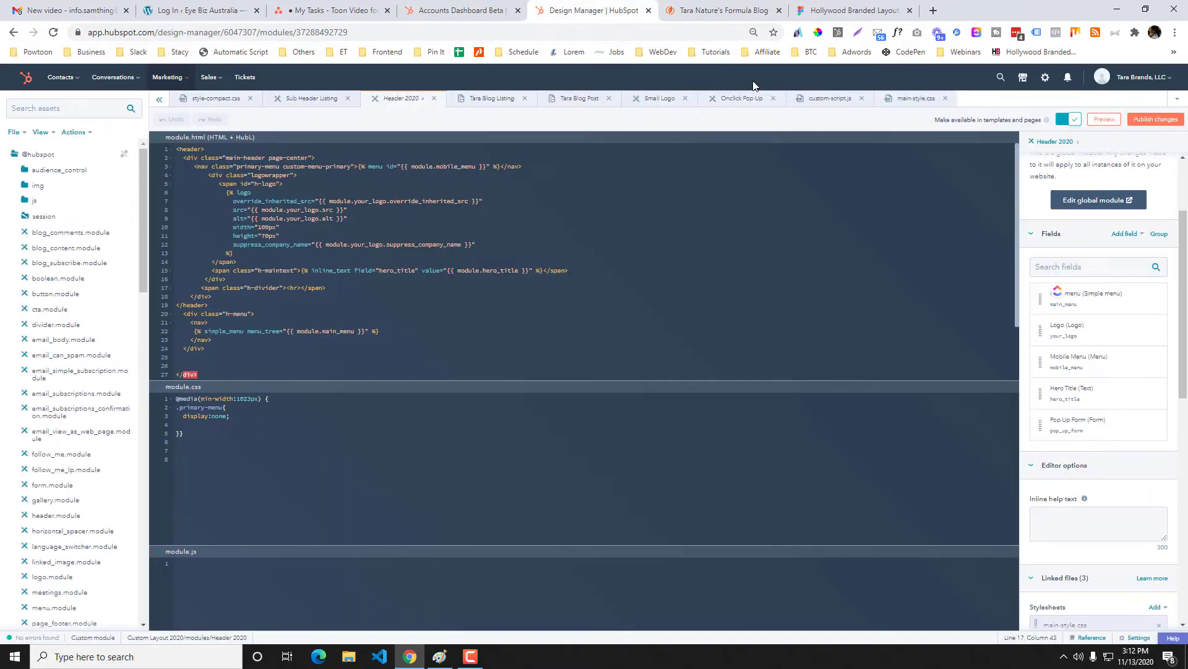
{"action": "mouse_move", "coordinate": [1099, 297]}
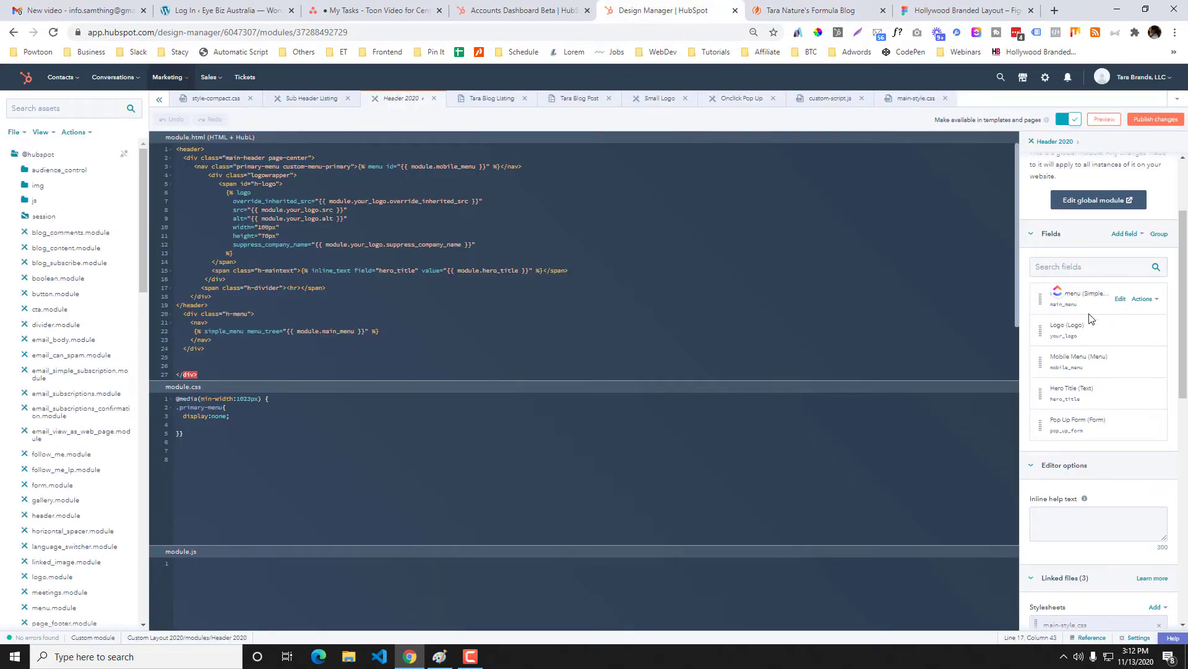
{"action": "mouse_move", "coordinate": [1072, 322]}
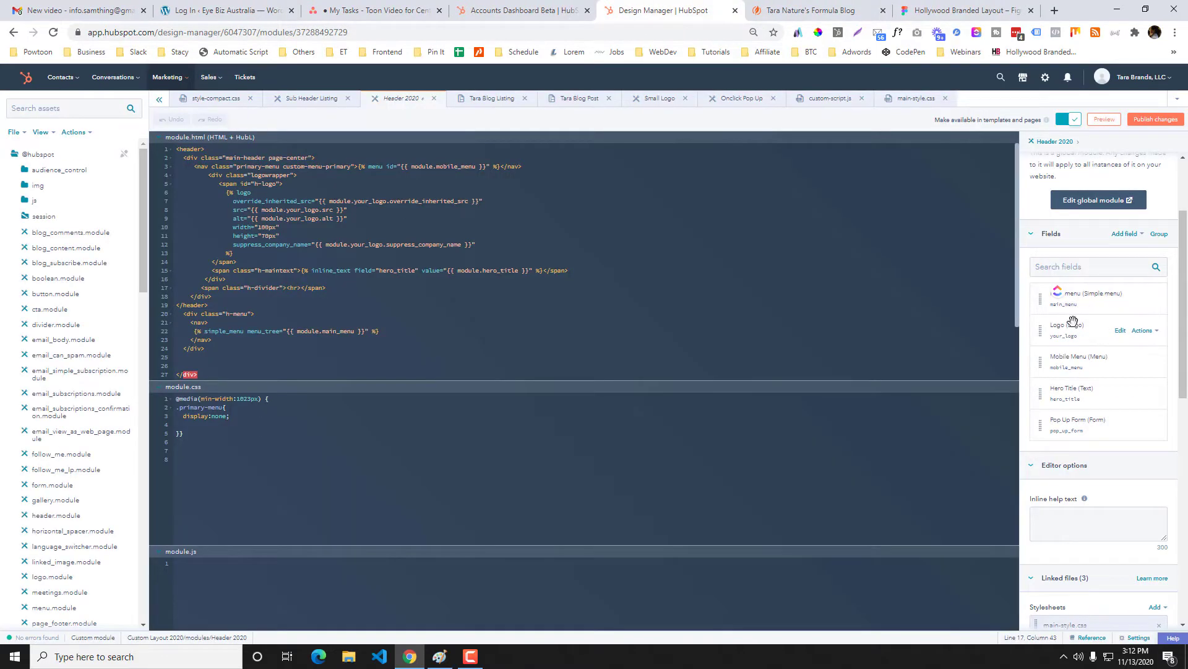
- Delete the Pop Up Form field via Actions, then compare against the live Tara blog
{"action": "left_click", "coordinate": [1143, 424]}
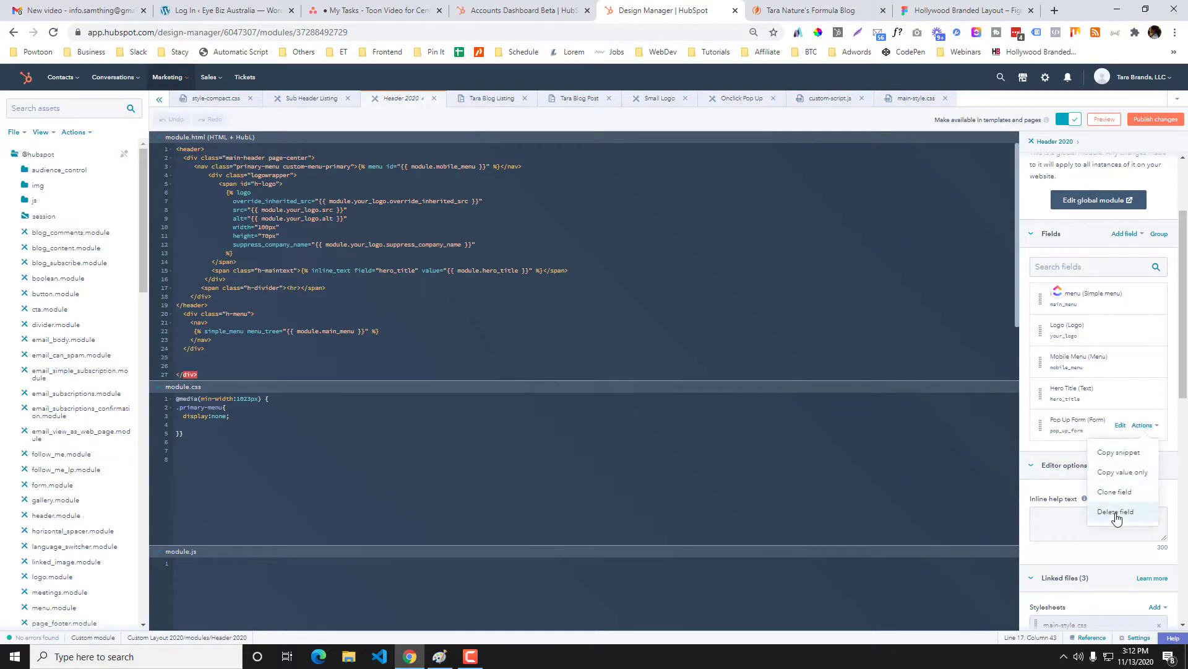
{"action": "left_click", "coordinate": [1116, 511]}
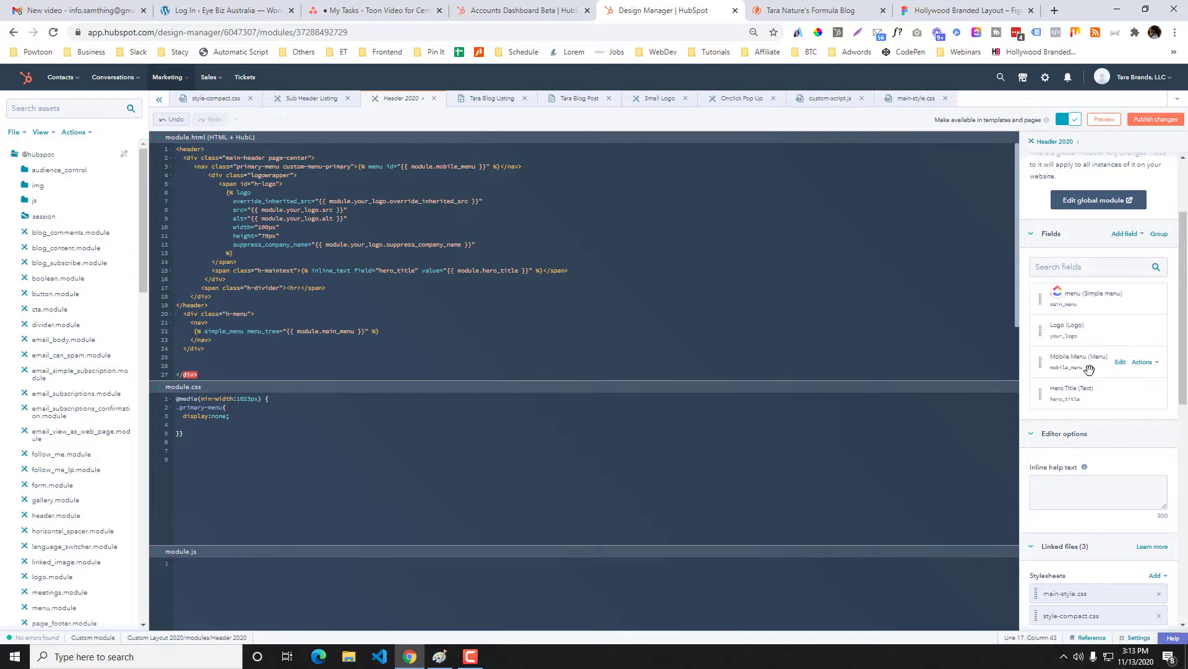
{"action": "mouse_move", "coordinate": [1060, 336]}
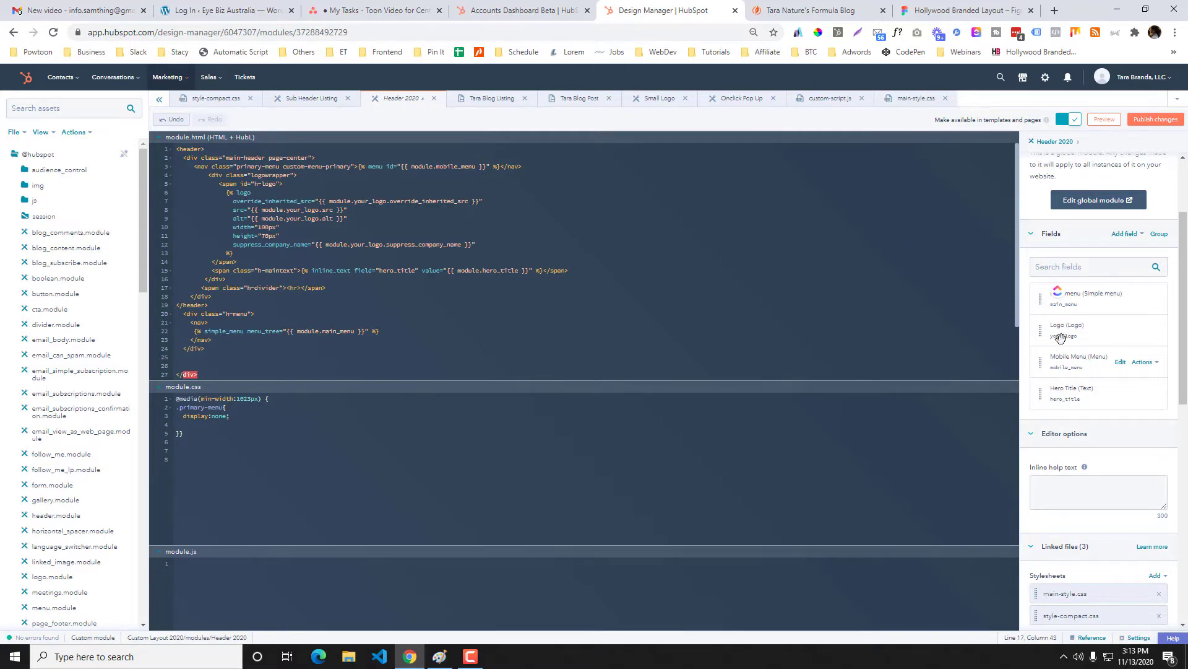
{"action": "left_click", "coordinate": [807, 10]}
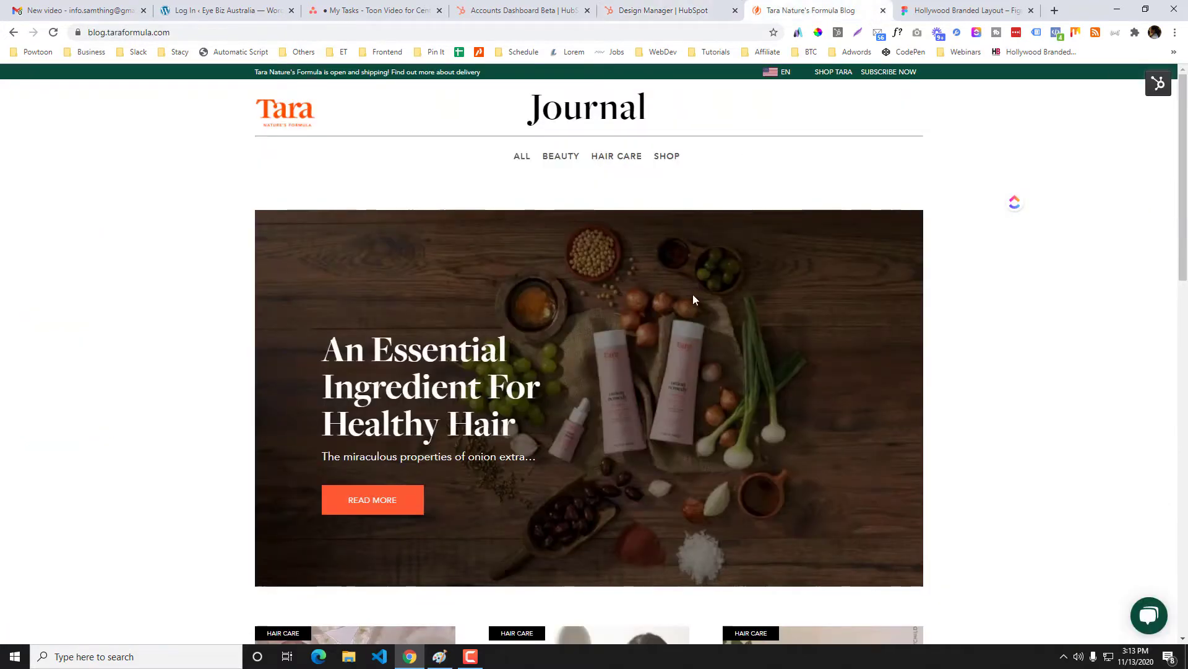
{"action": "left_click", "coordinate": [670, 11]}
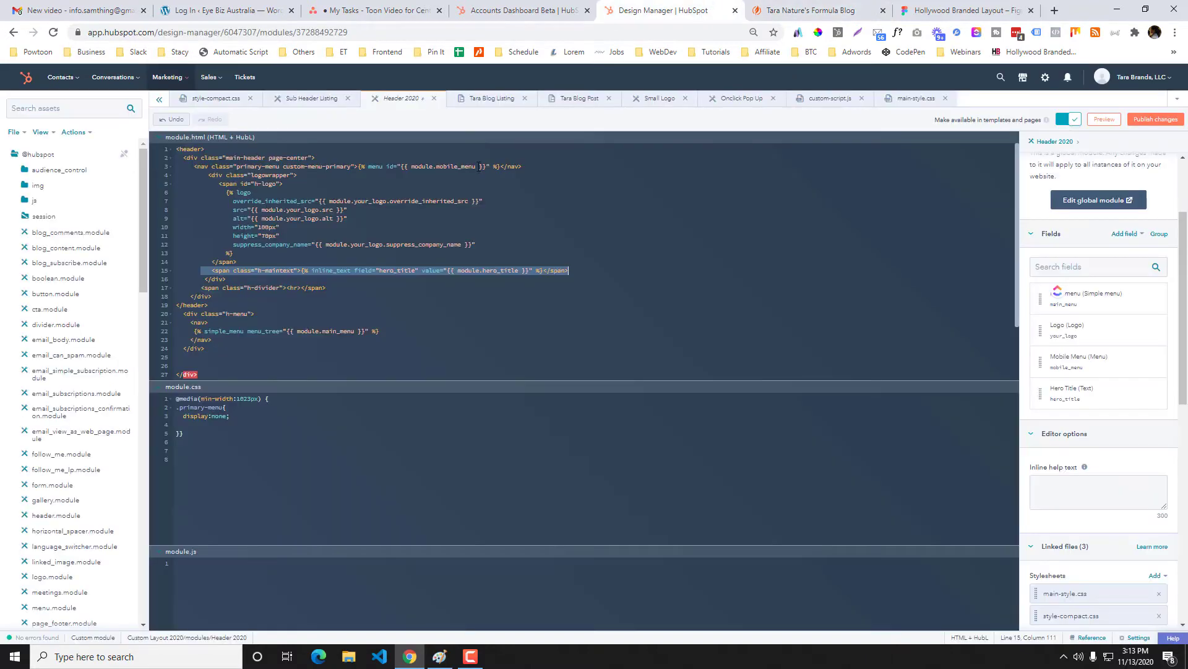
{"action": "left_click", "coordinate": [817, 11]}
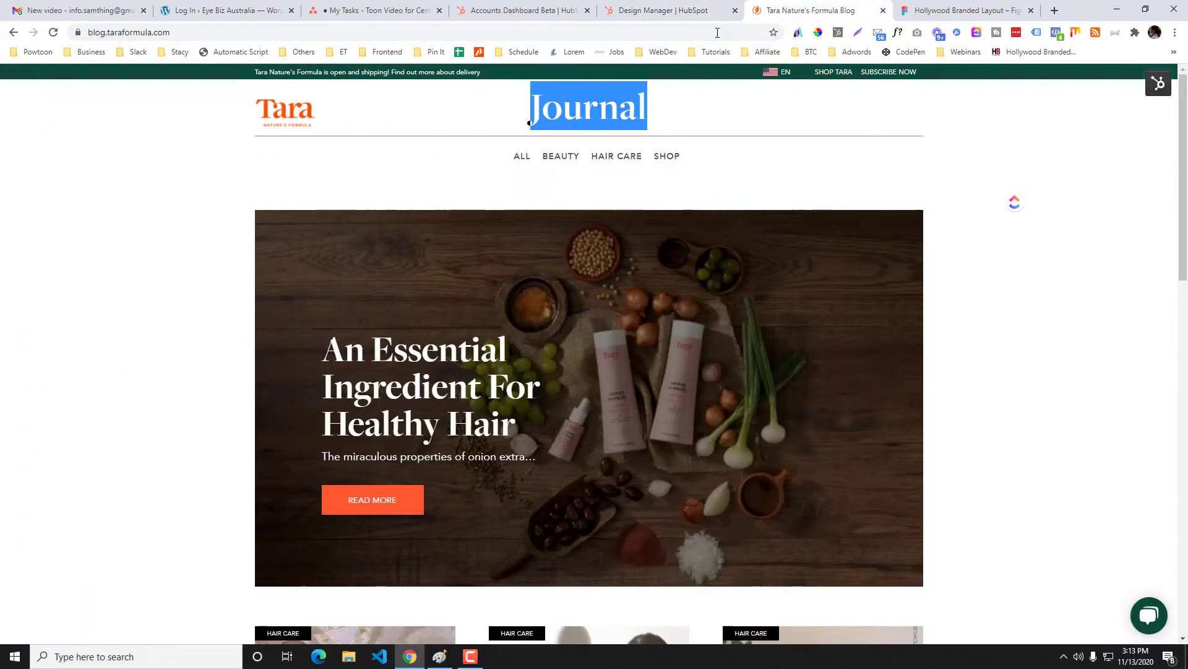
- Scroll the Header 2020 sidebar to Linked files: two stylesheets and custom-script.js
{"action": "left_click", "coordinate": [665, 10]}
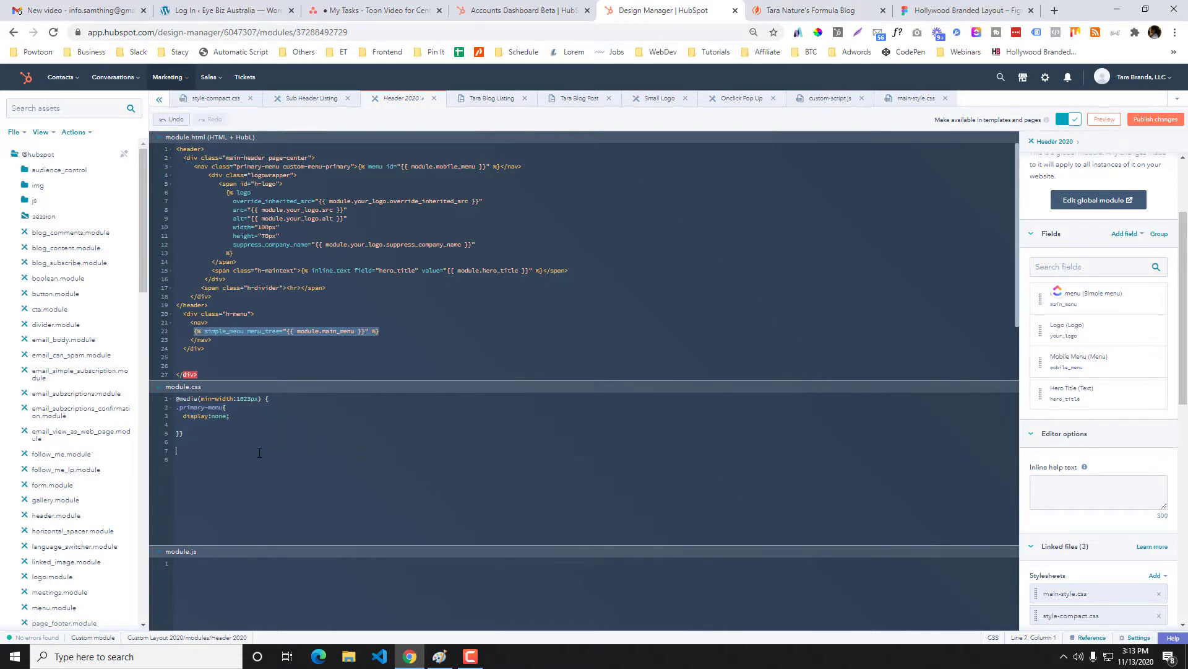
{"action": "scroll", "scroll_direction": "down", "scroll_amount": 3}
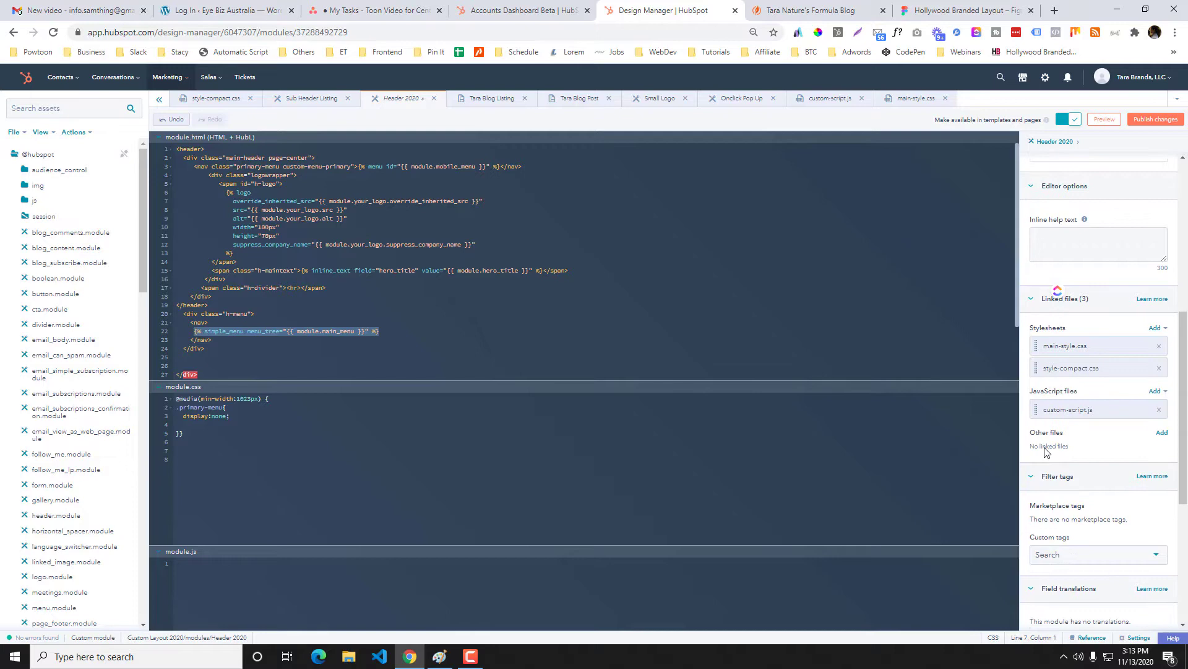
{"action": "mouse_move", "coordinate": [1147, 409]}
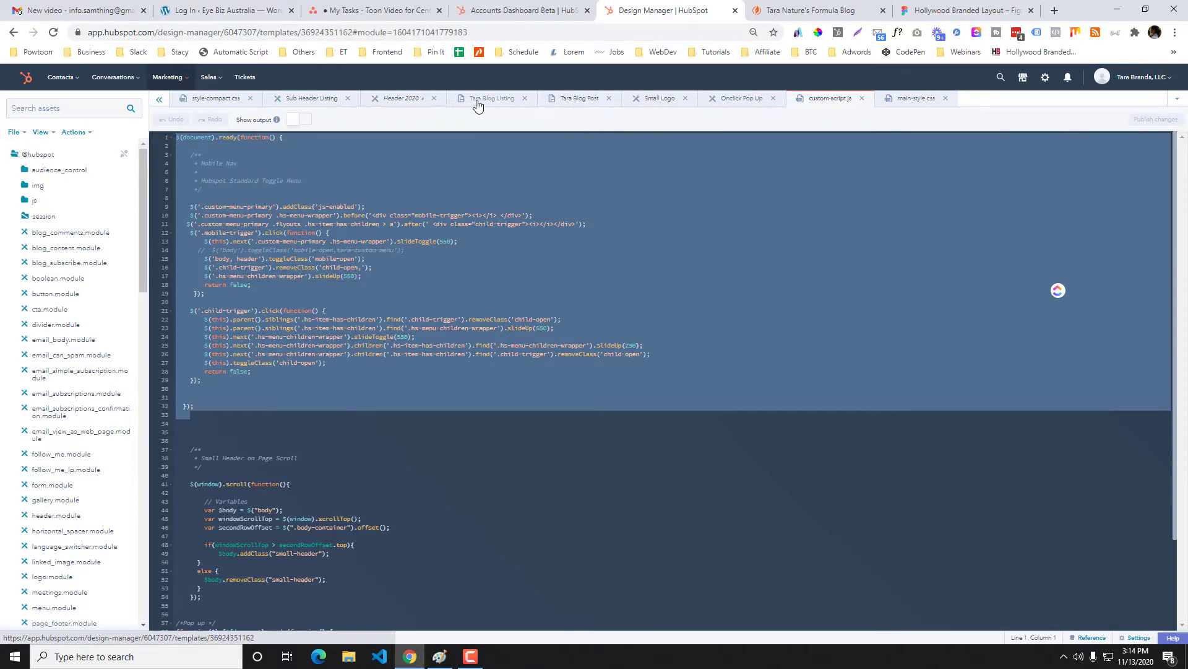
- Switch to the Tara Blog Listing template tab
{"action": "left_click", "coordinate": [491, 98]}
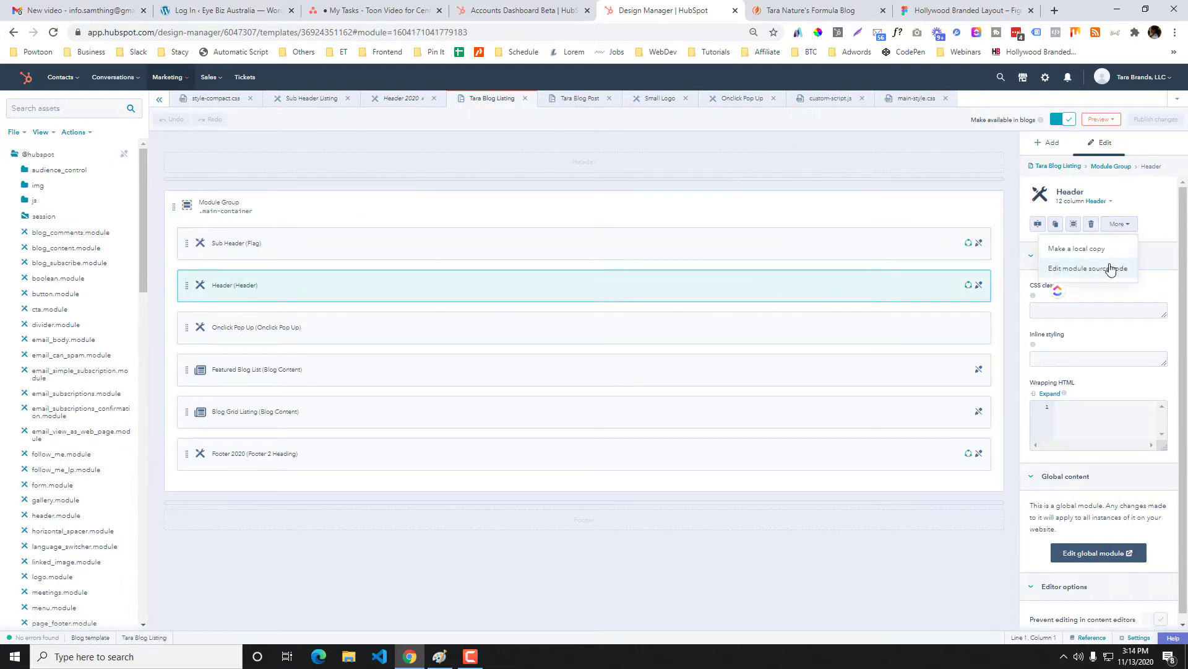
- Open the Header module source, scroll through main-style.css, then switch to the live blog
{"action": "left_click", "coordinate": [1087, 268]}
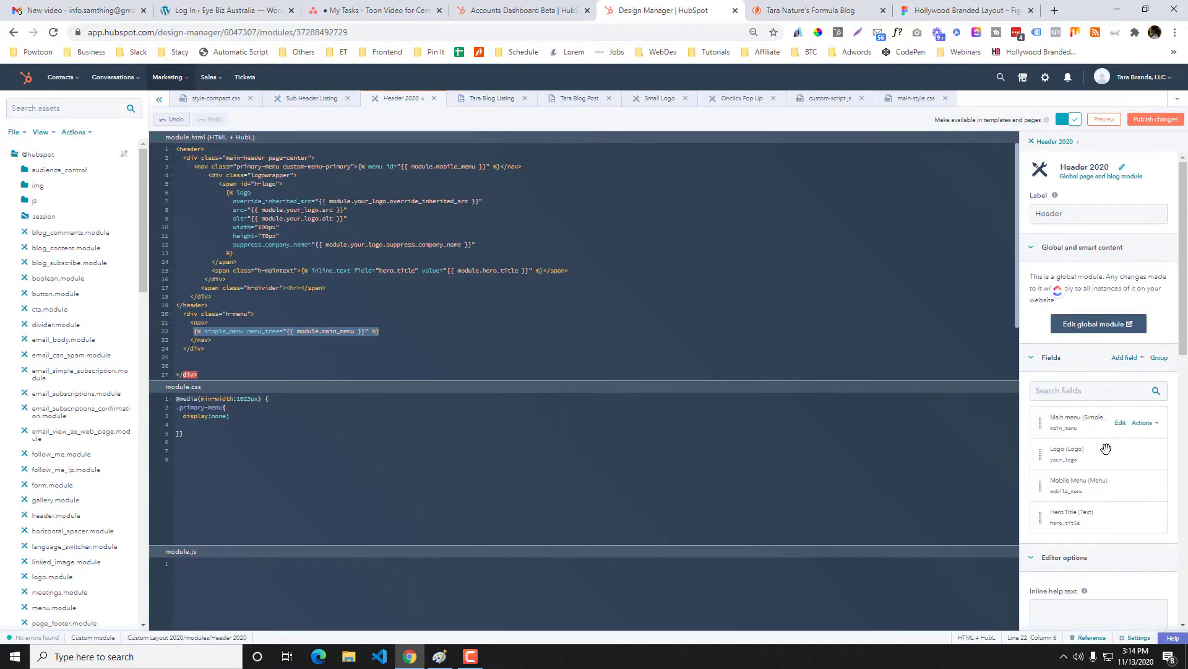
{"action": "scroll", "scroll_direction": "down", "scroll_amount": 3}
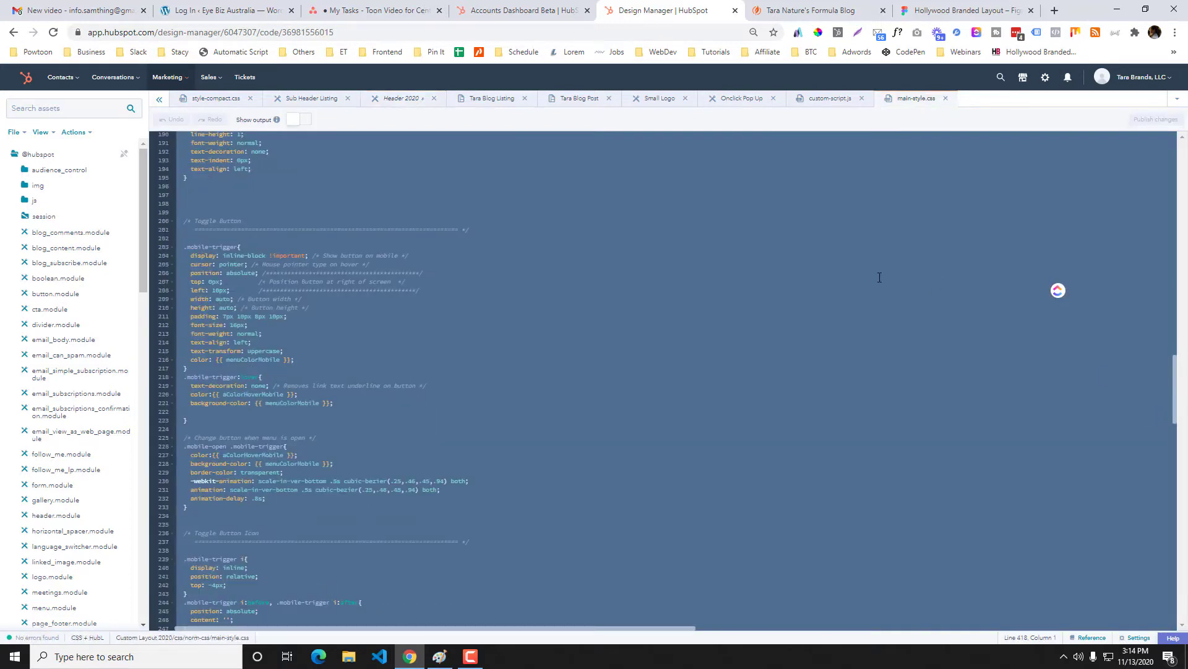
{"action": "left_click", "coordinate": [811, 10]}
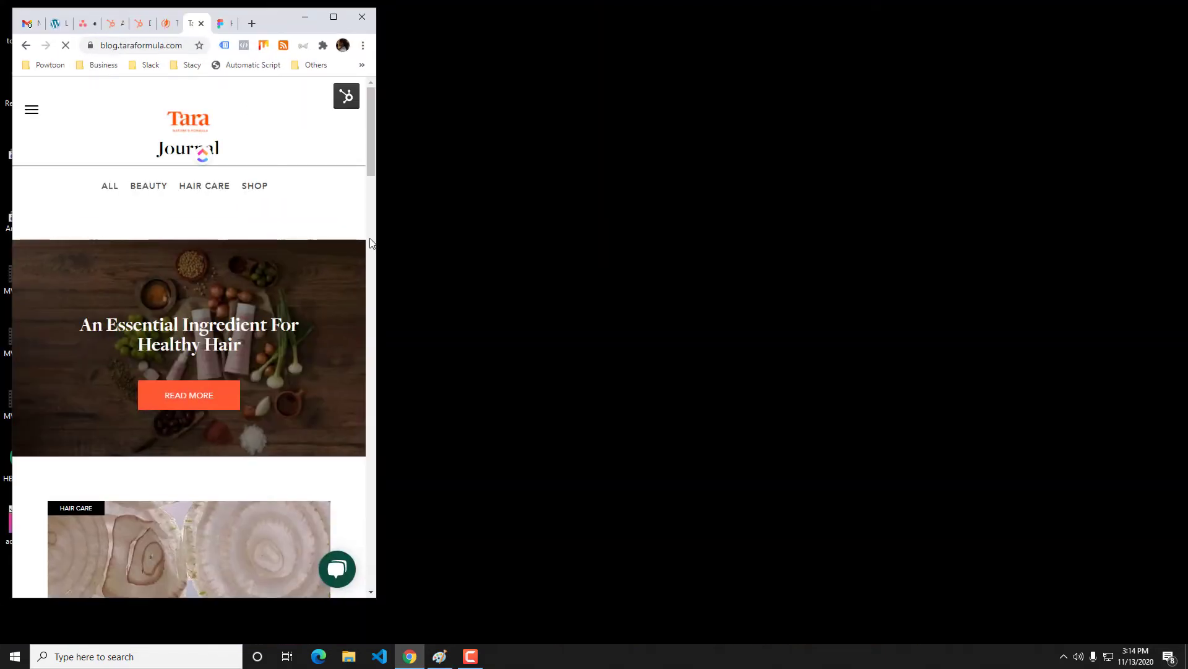
- Open the Hollywood Branded blog's mobile menu at phone width as a reference
{"action": "left_click", "coordinate": [142, 46]}
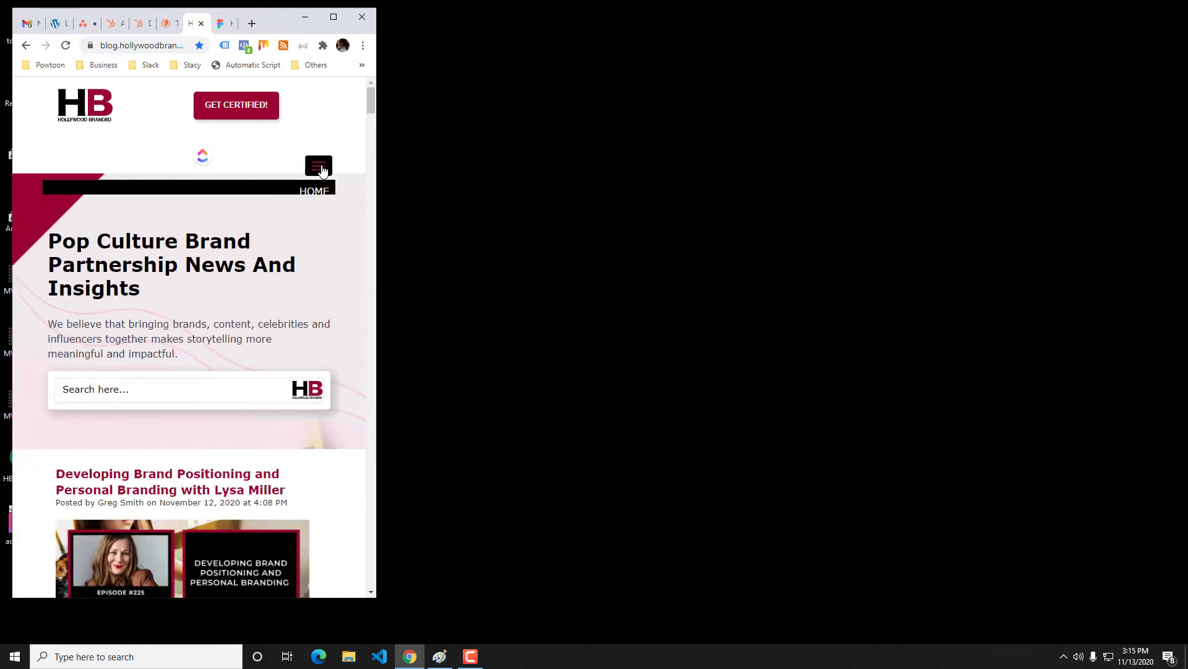
{"action": "left_click", "coordinate": [318, 165]}
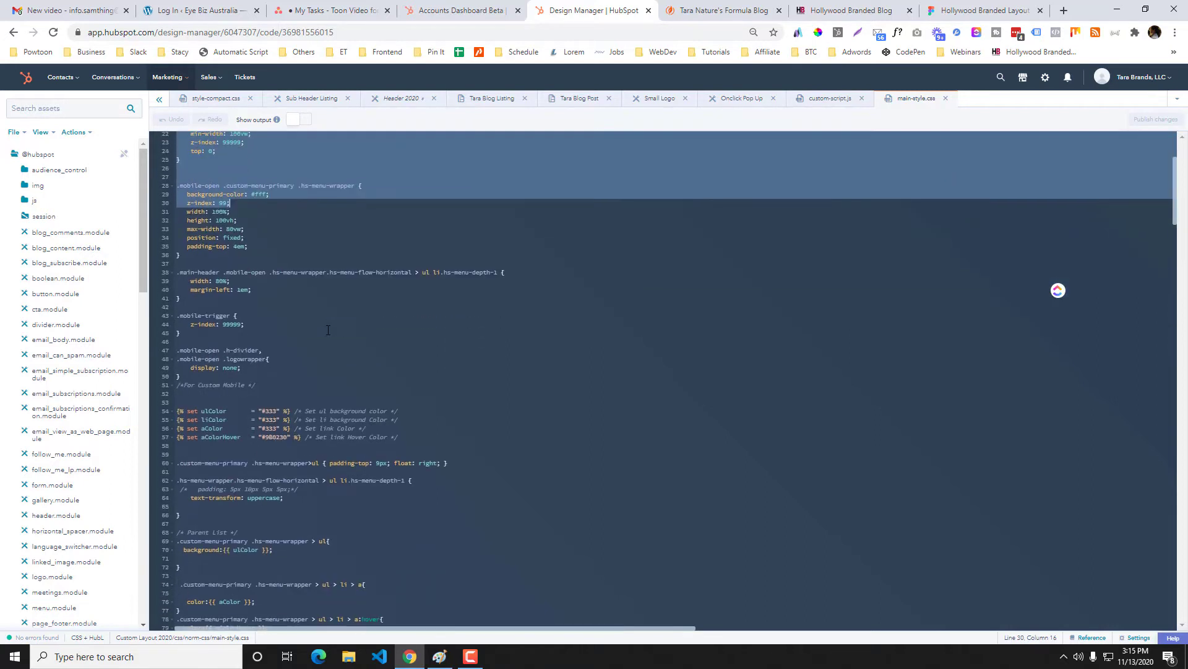
{"action": "scroll", "scroll_direction": "down", "scroll_amount": 3}
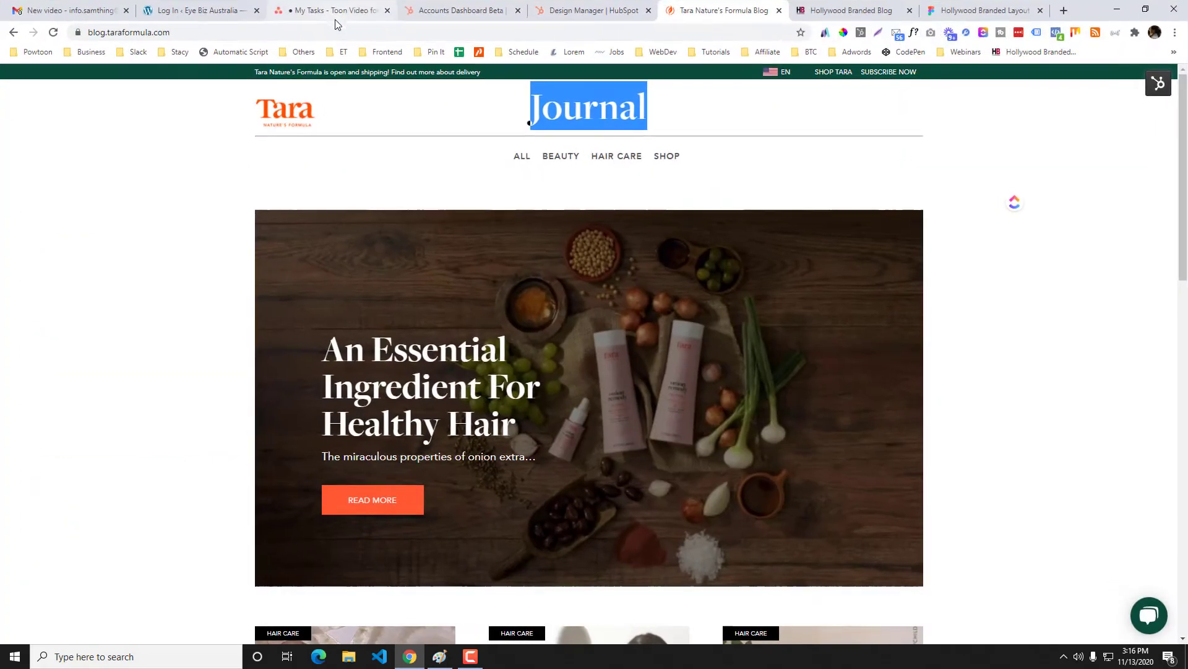
{"action": "left_click", "coordinate": [591, 10]}
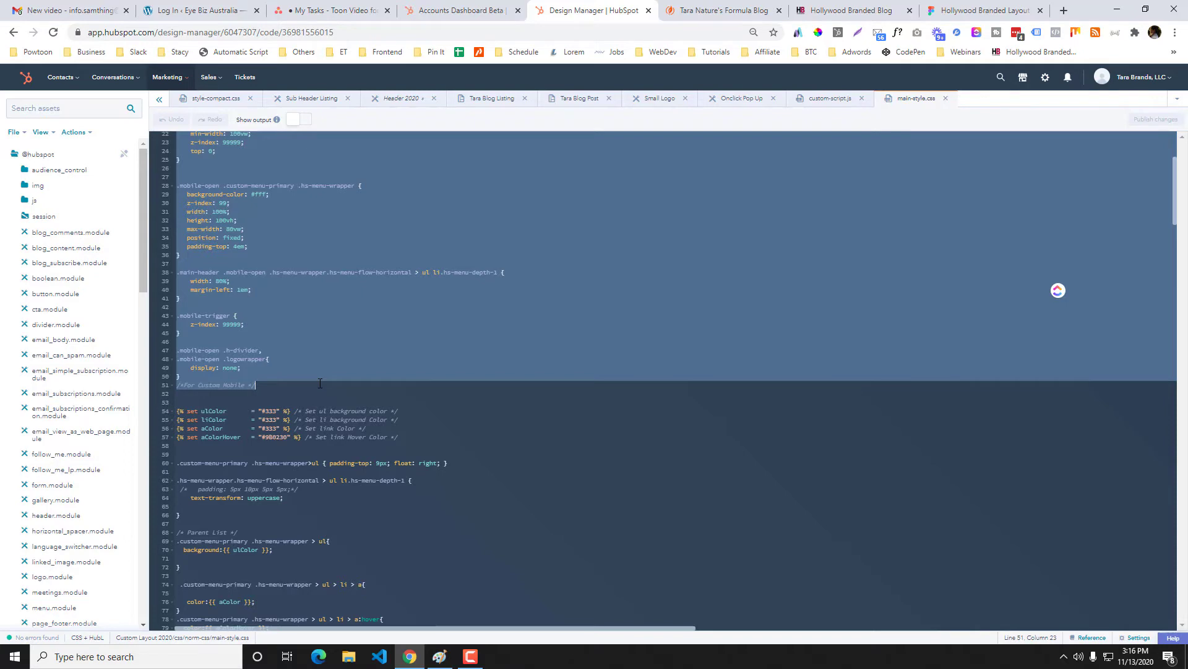
{"action": "scroll", "scroll_direction": "down", "scroll_amount": 3}
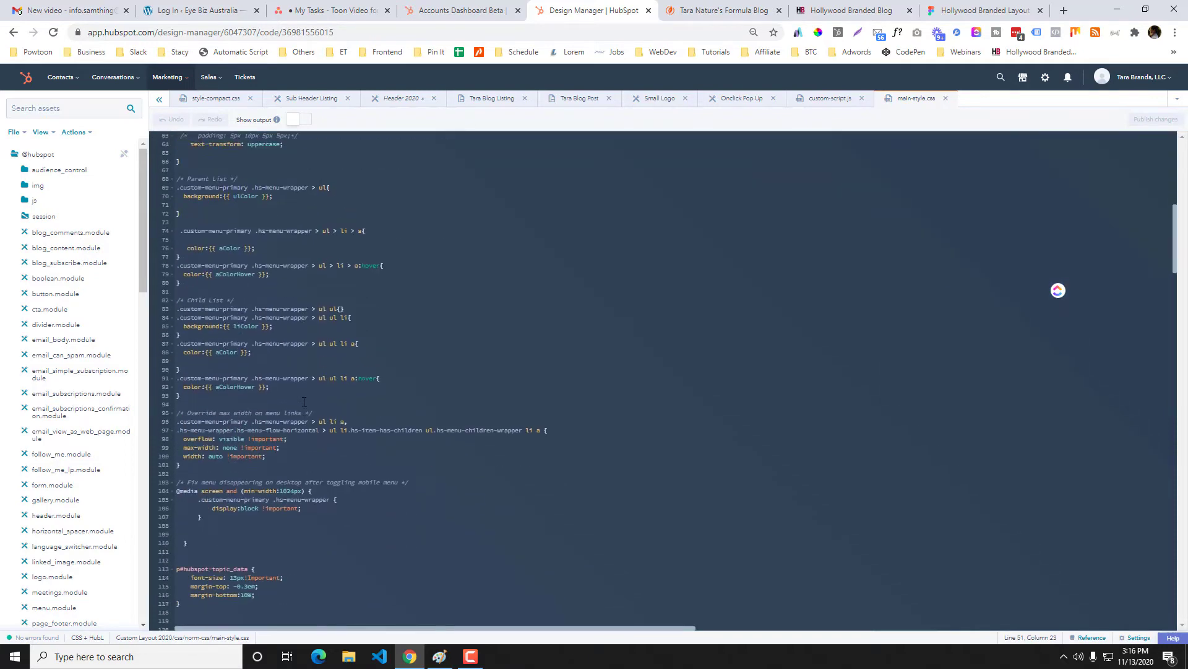
{"action": "scroll", "scroll_direction": "down", "scroll_amount": 3}
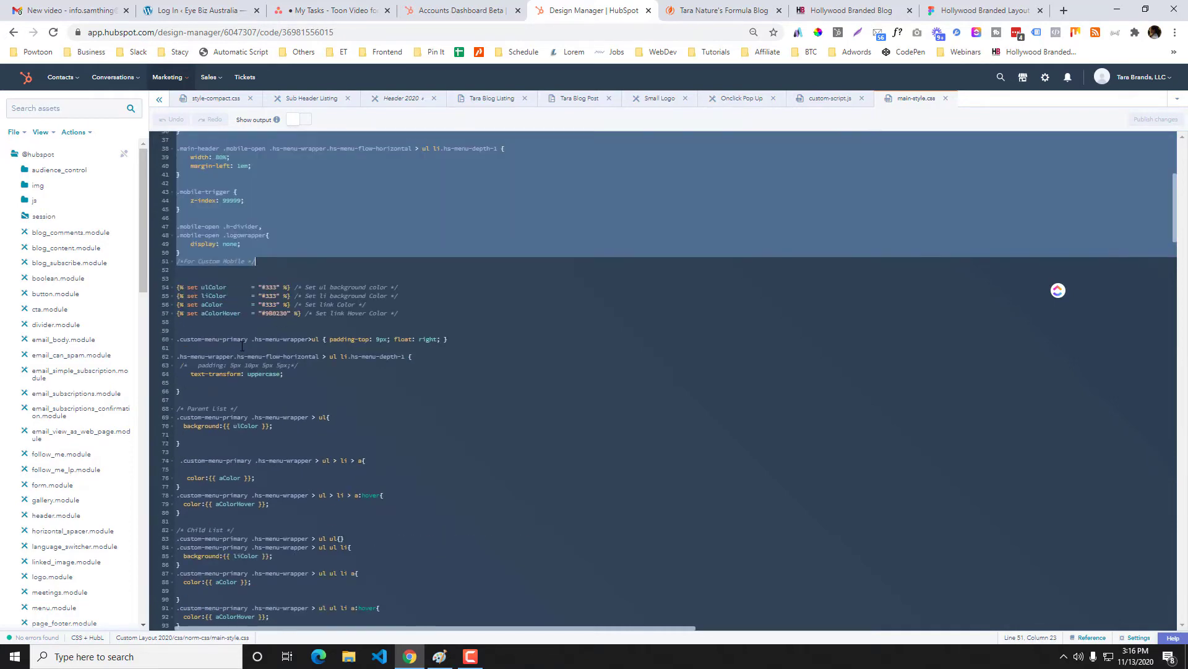
{"action": "scroll", "scroll_direction": "down", "scroll_amount": 3}
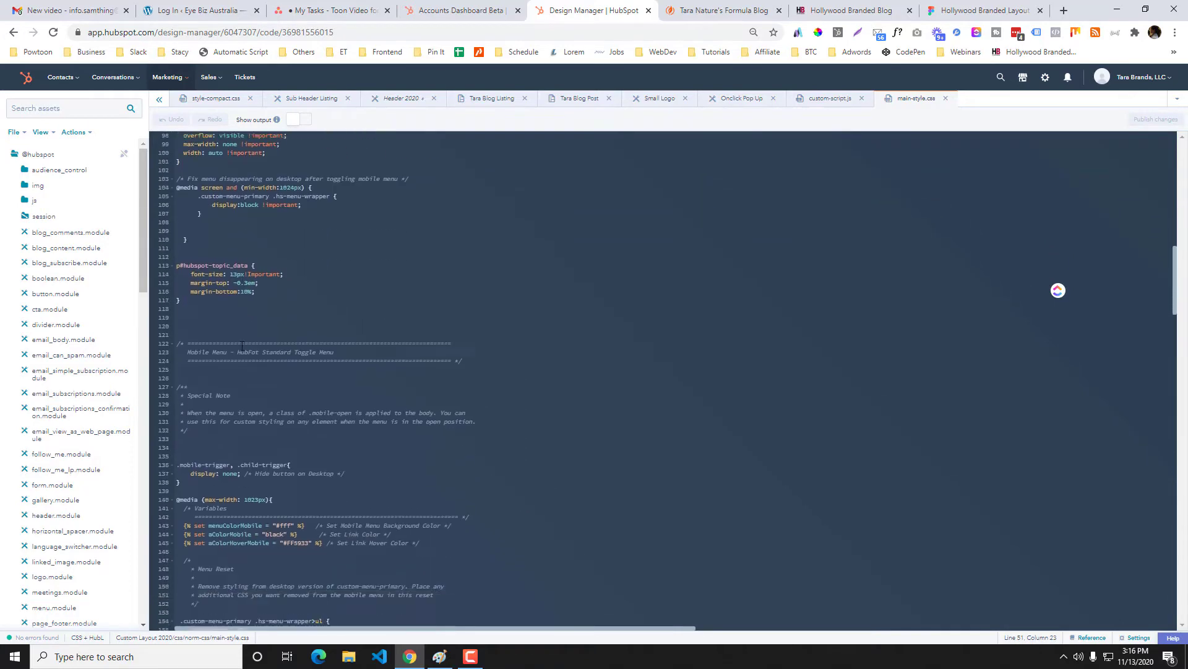
{"action": "scroll", "scroll_direction": "down", "scroll_amount": 3}
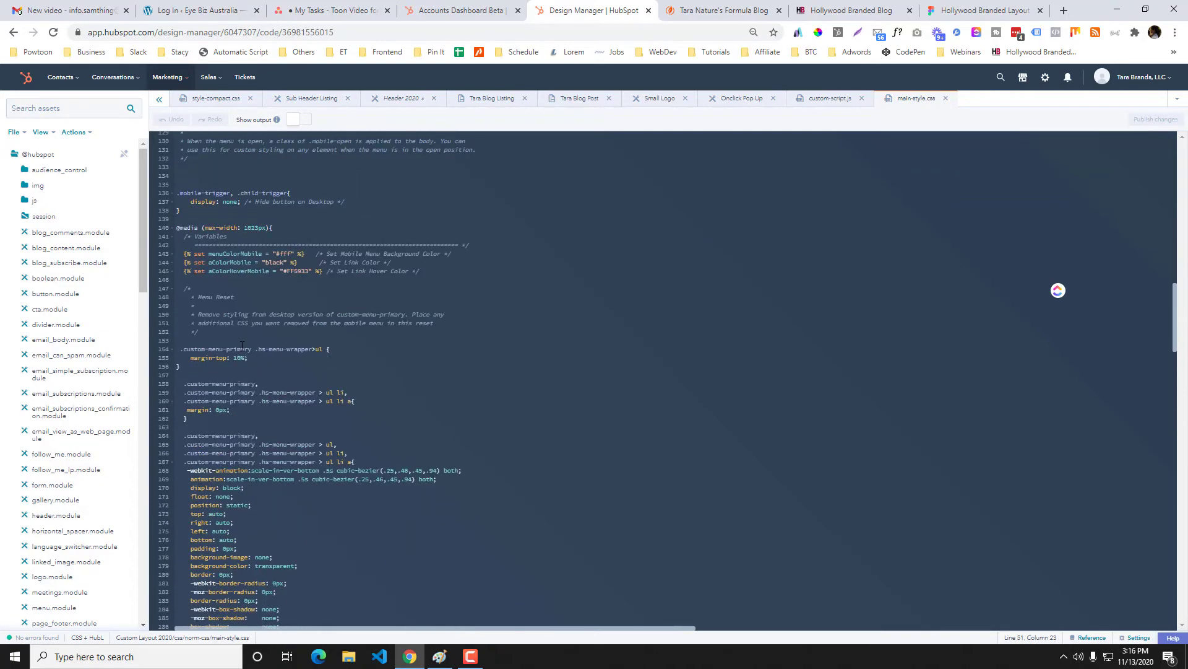
{"action": "scroll", "scroll_direction": "down", "scroll_amount": 3}
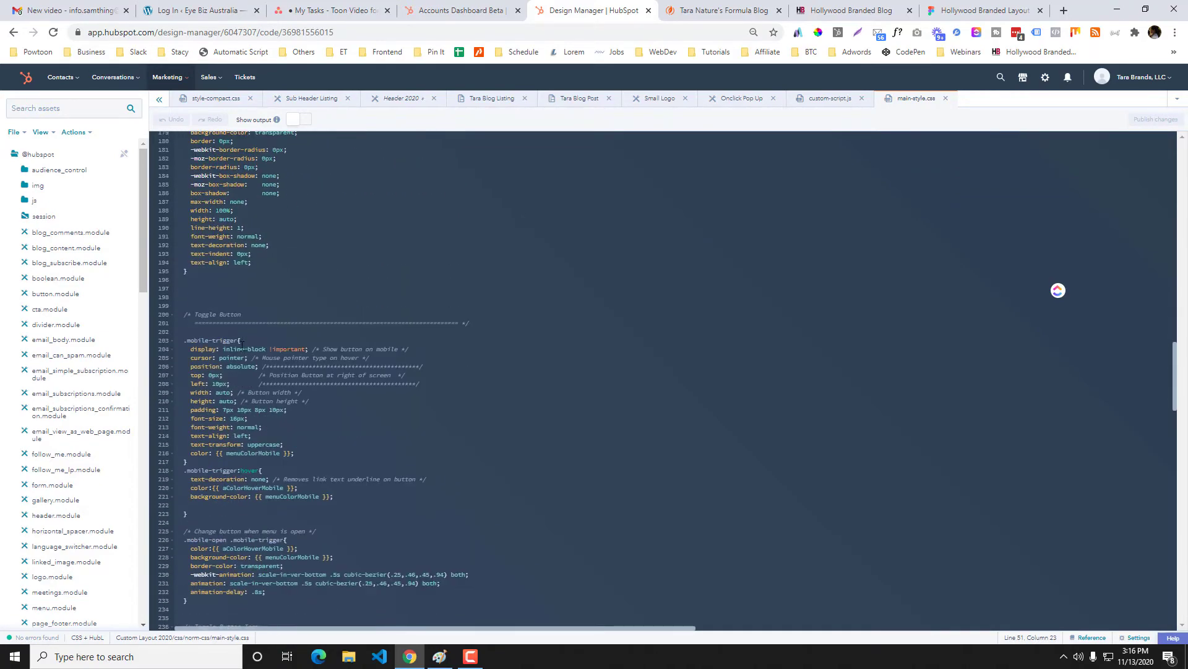
{"action": "scroll", "scroll_direction": "down", "scroll_amount": 3}
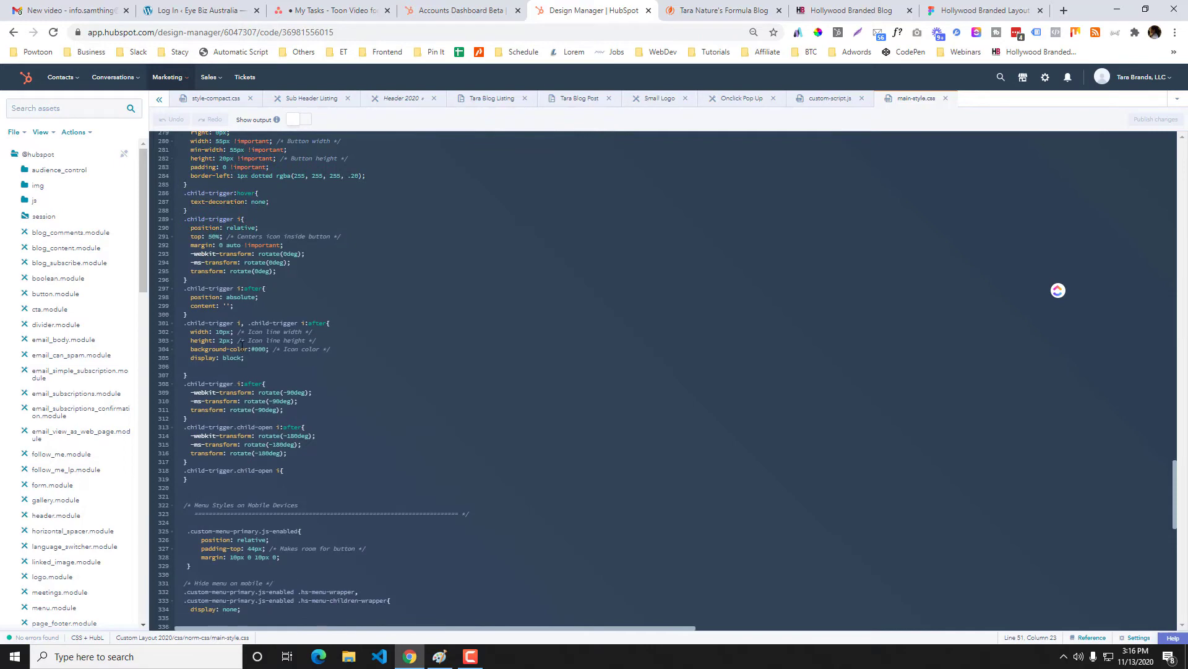
{"action": "scroll", "scroll_direction": "down", "scroll_amount": 3}
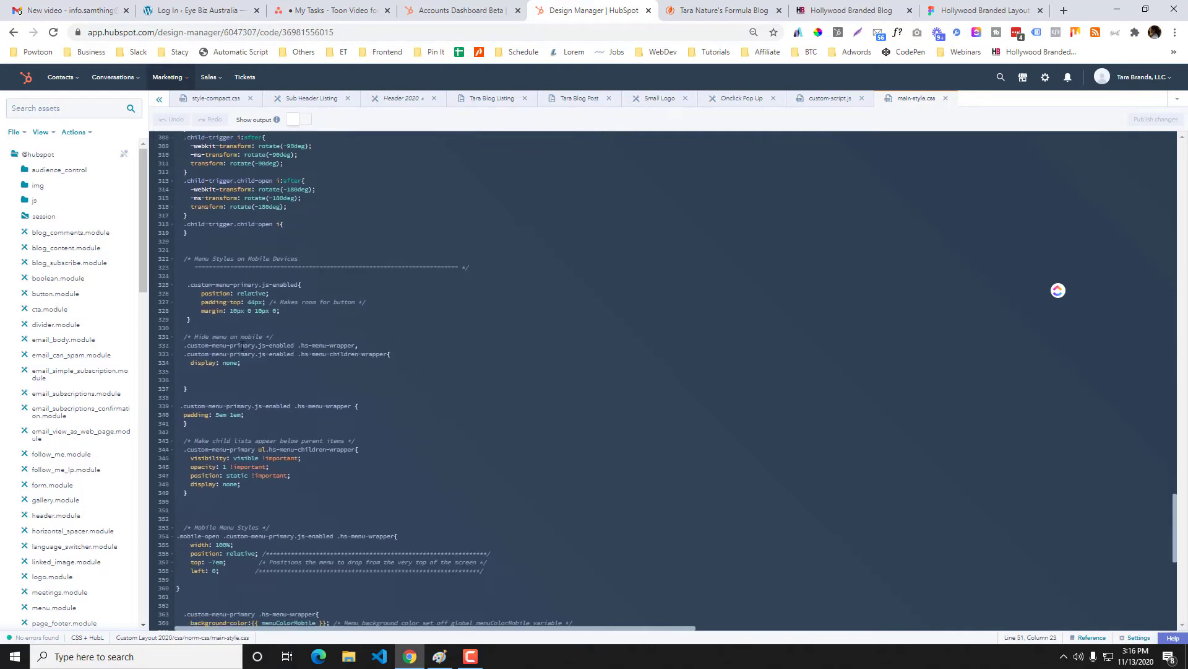
{"action": "scroll", "scroll_direction": "down", "scroll_amount": 3}
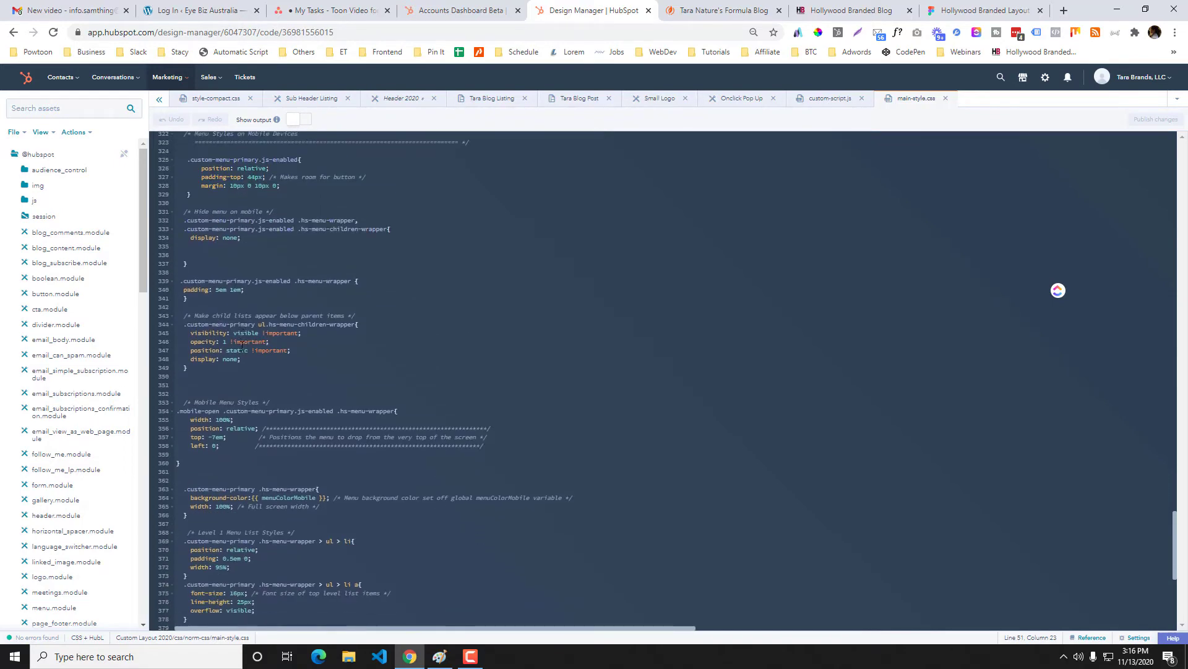
{"action": "scroll", "scroll_direction": "down", "scroll_amount": 3}
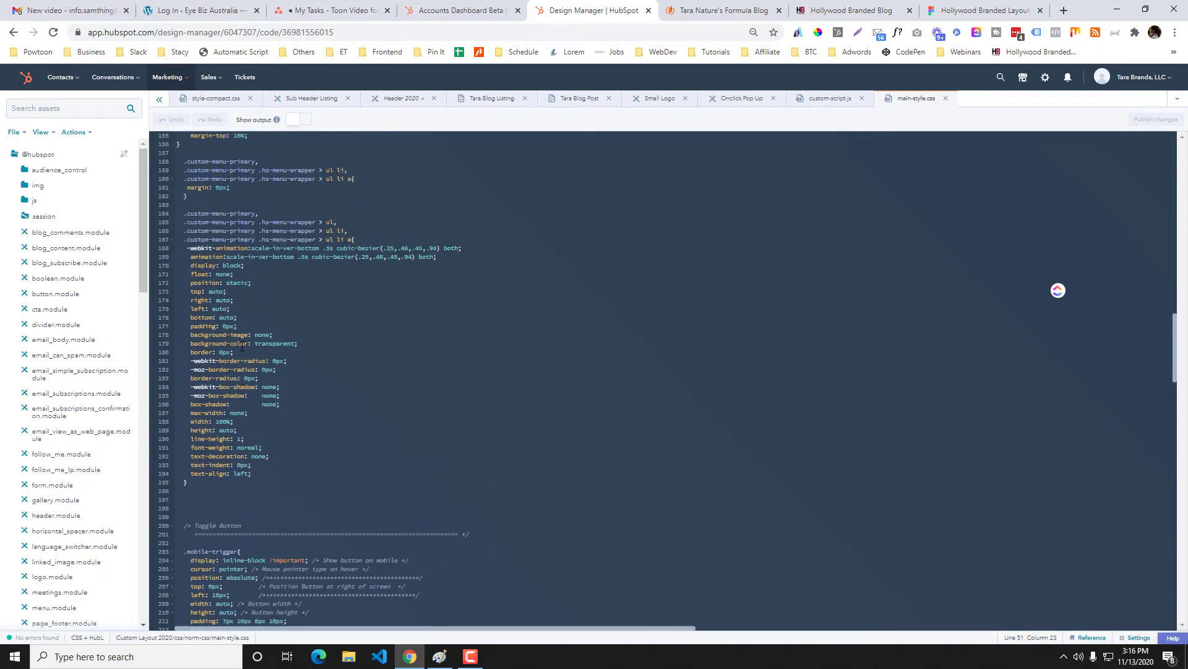
{"action": "left_click", "coordinate": [728, 10]}
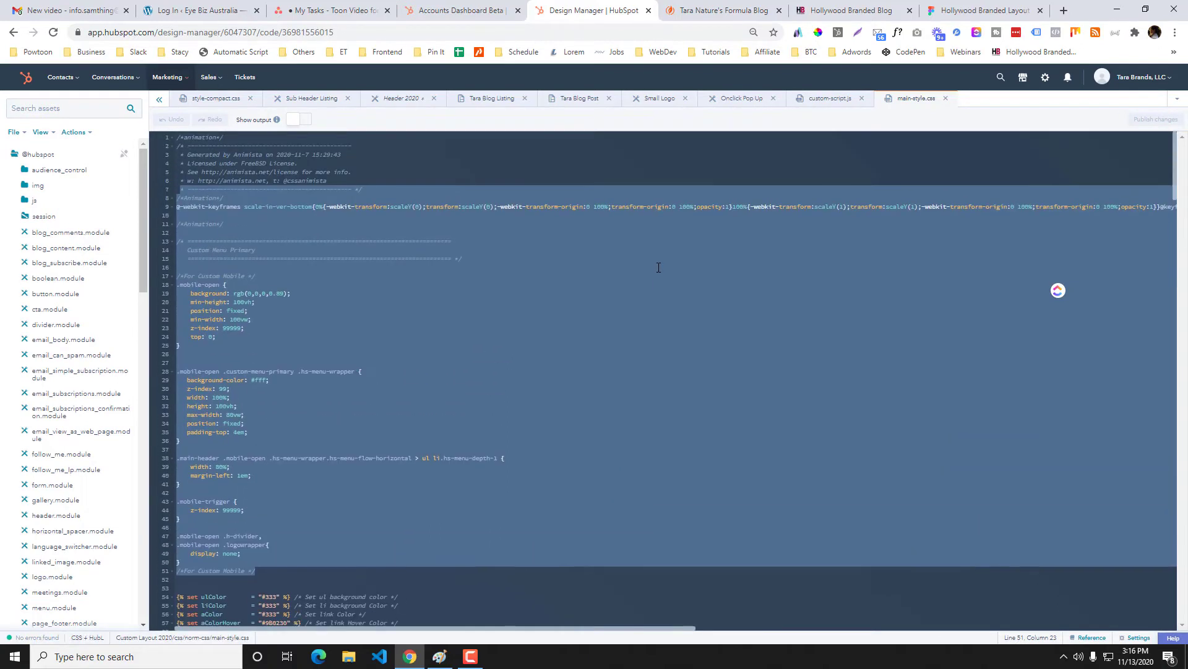
{"action": "mouse_move", "coordinate": [728, 104]}
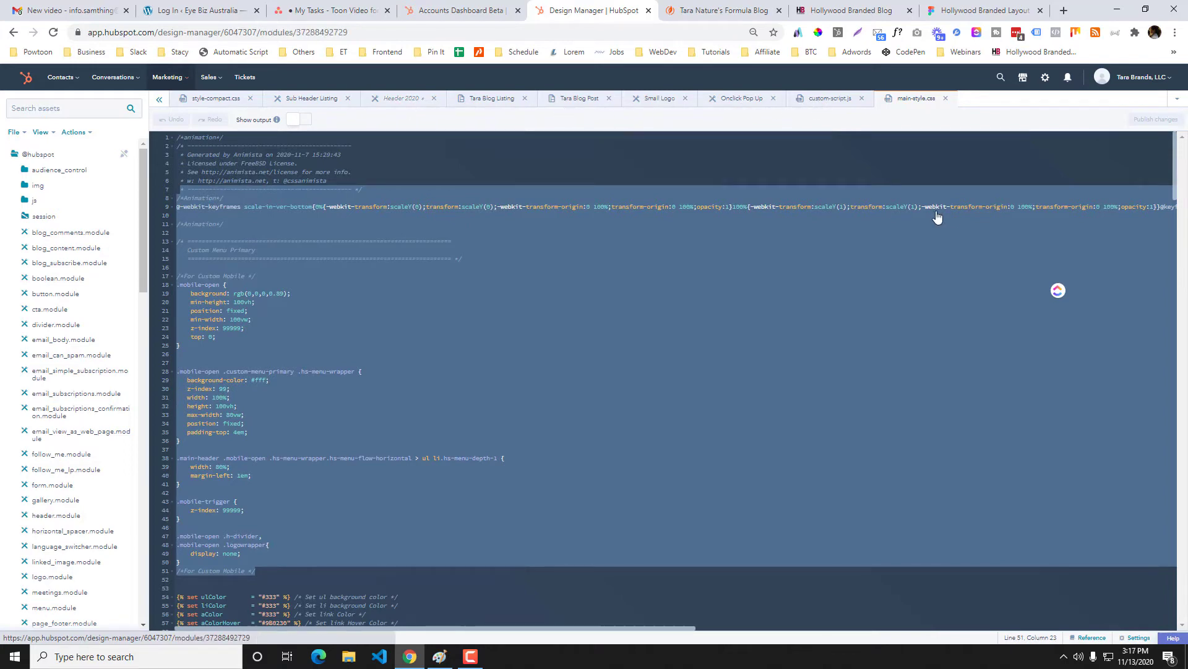
- Bring up the Header 2020 module editor with main-style.css, style-compact.css and custom-script.js linked
{"action": "left_click", "coordinate": [400, 98]}
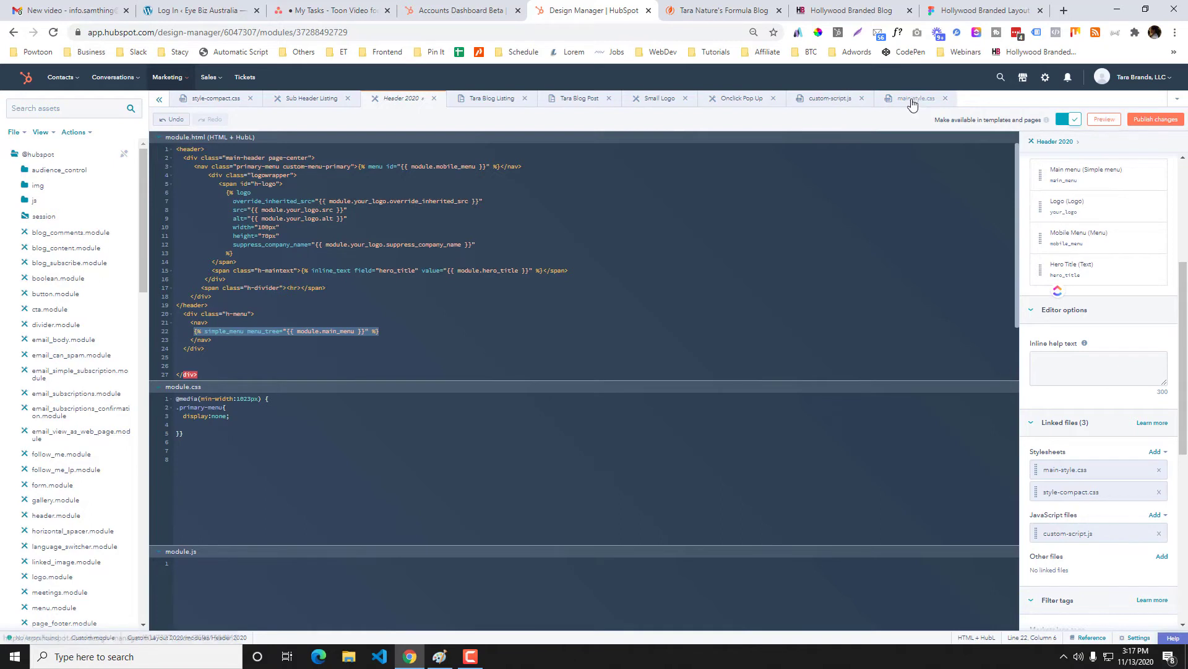
{"action": "mouse_move", "coordinate": [1076, 466]}
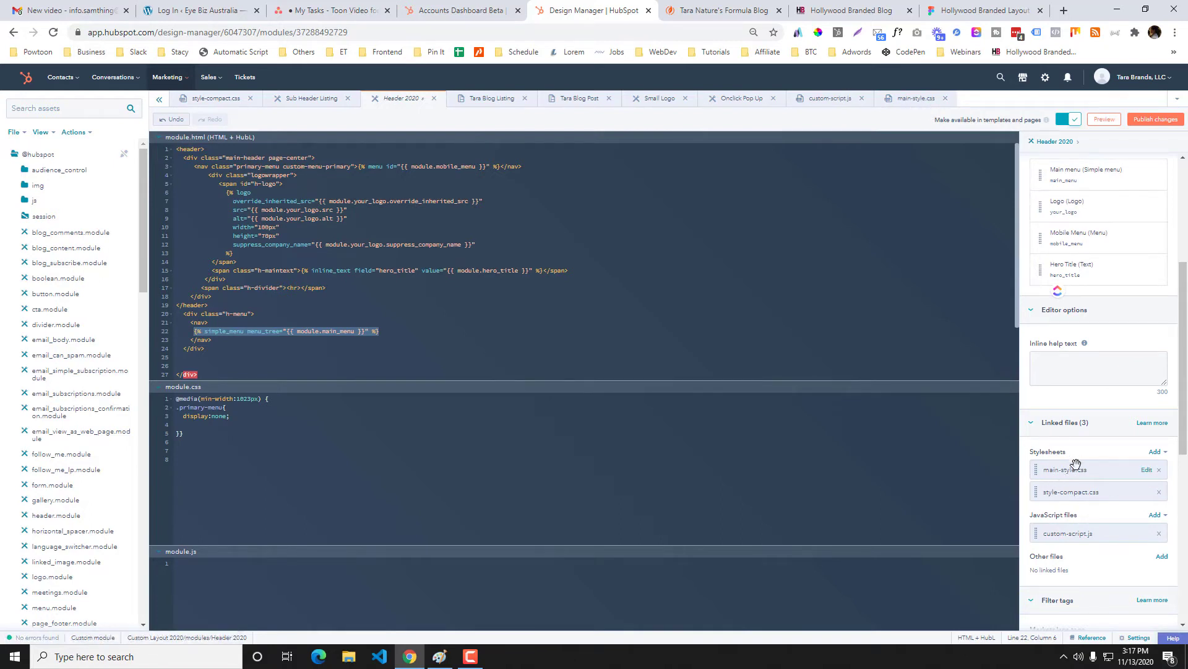
{"action": "mouse_move", "coordinate": [1137, 472]}
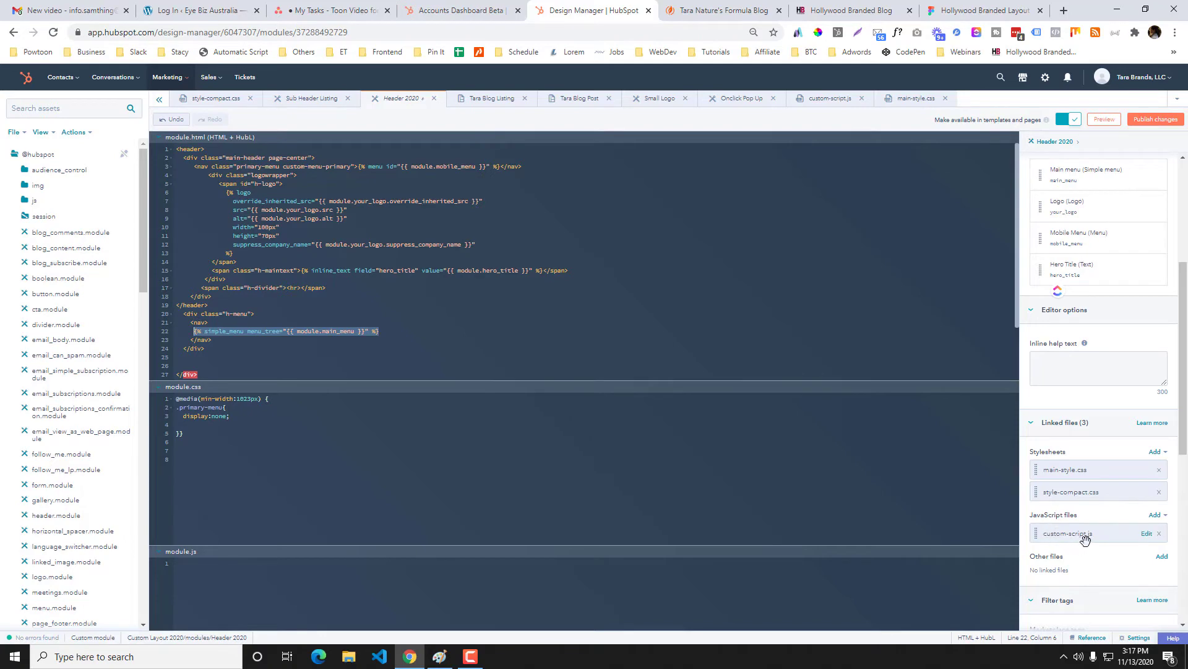
{"action": "left_click", "coordinate": [723, 10]}
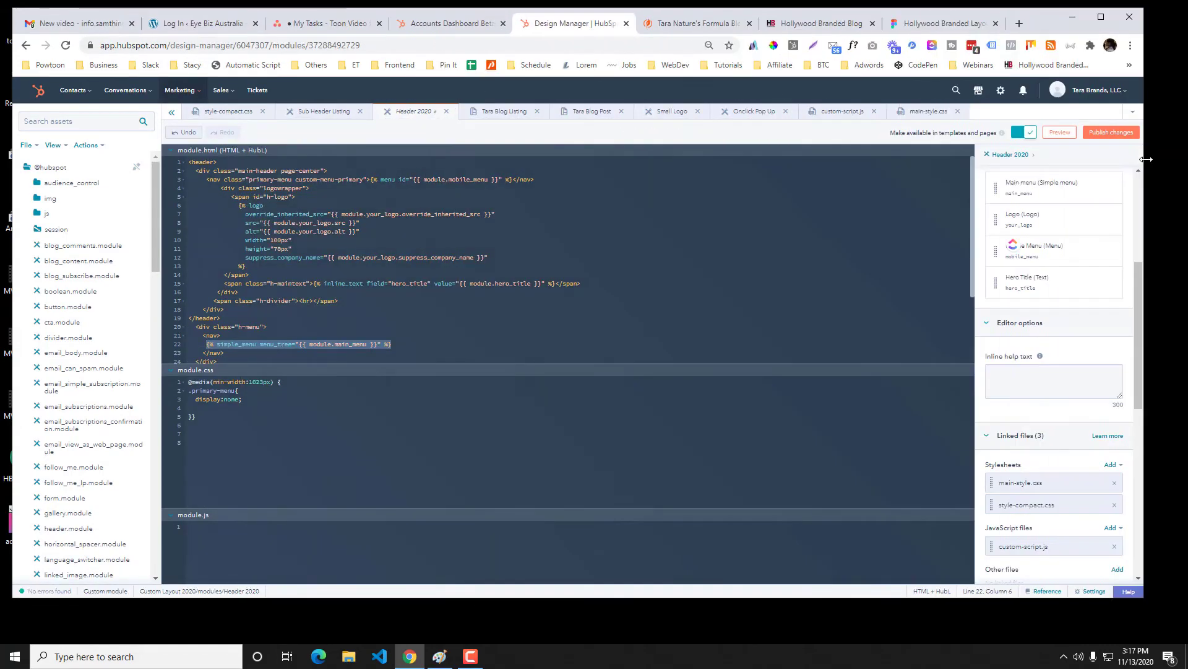
- View blog.taraformula.com's mobile menu at phone width, then go back to main-style.css
{"action": "left_click", "coordinate": [928, 110]}
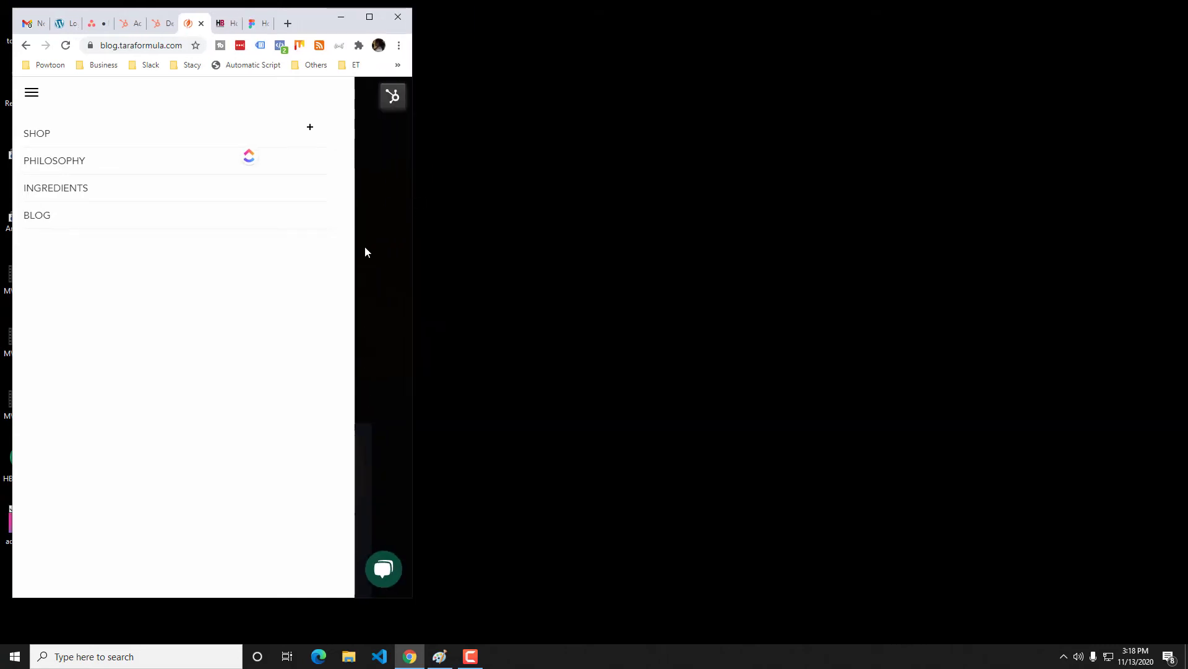
{"action": "left_click", "coordinate": [156, 24]}
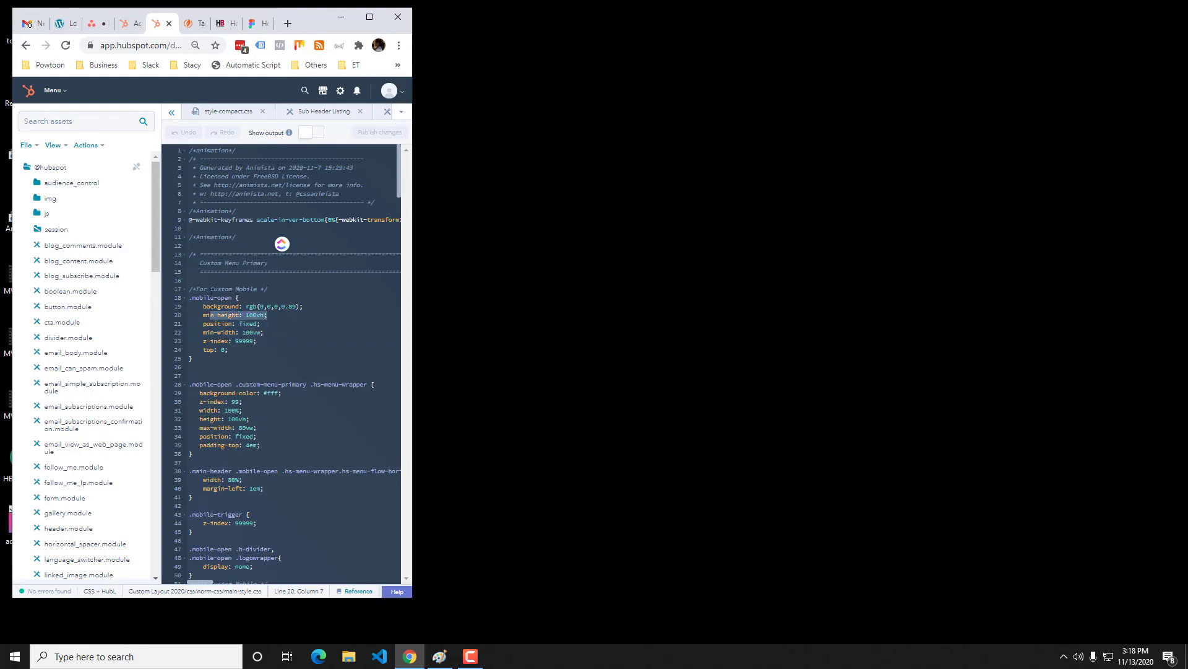
- Check the width: 80% menu rule, view the live blog, and widen the browser again
{"action": "left_click", "coordinate": [188, 23]}
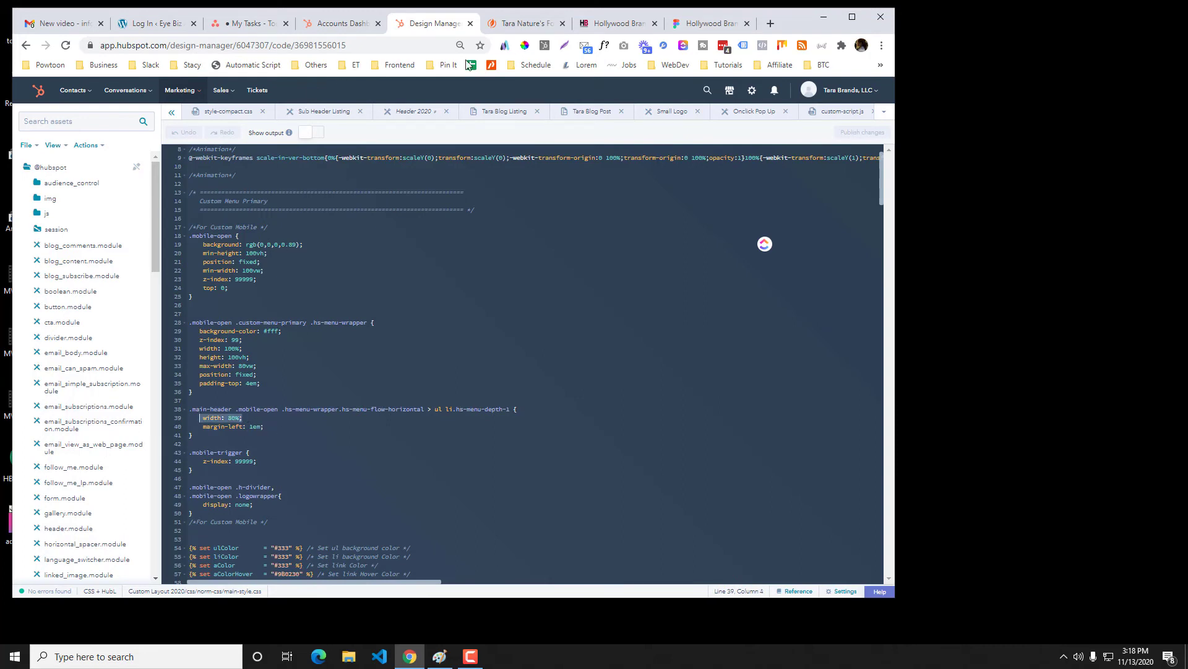
{"action": "left_click", "coordinate": [523, 23]}
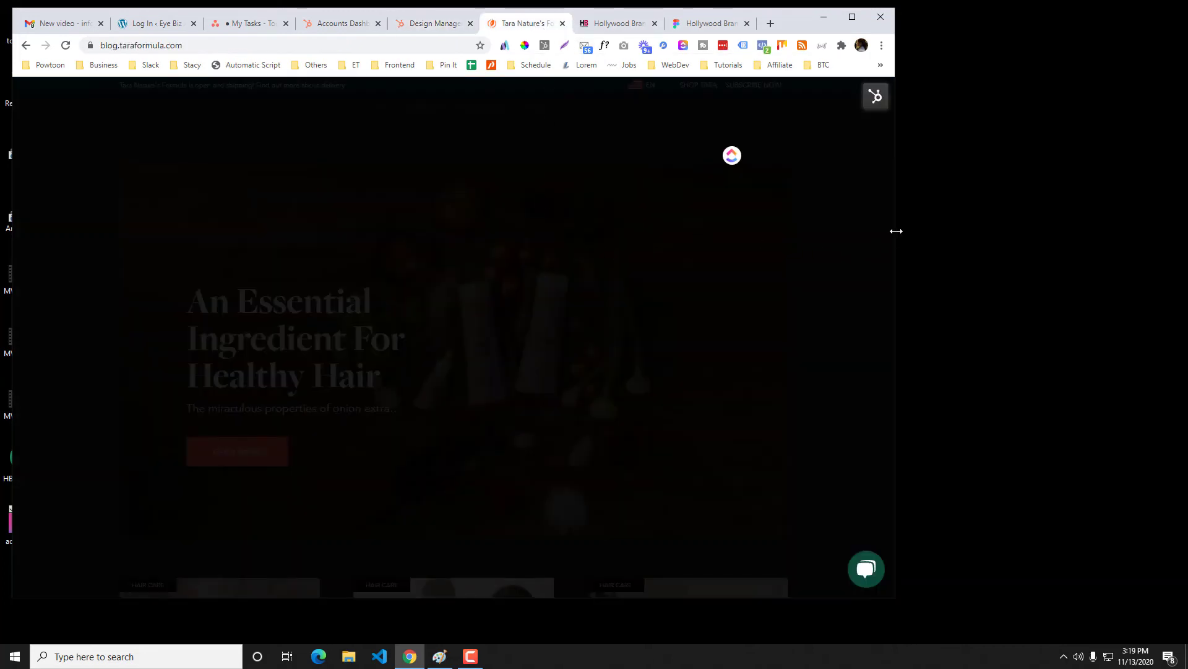
{"action": "left_click", "coordinate": [431, 23]}
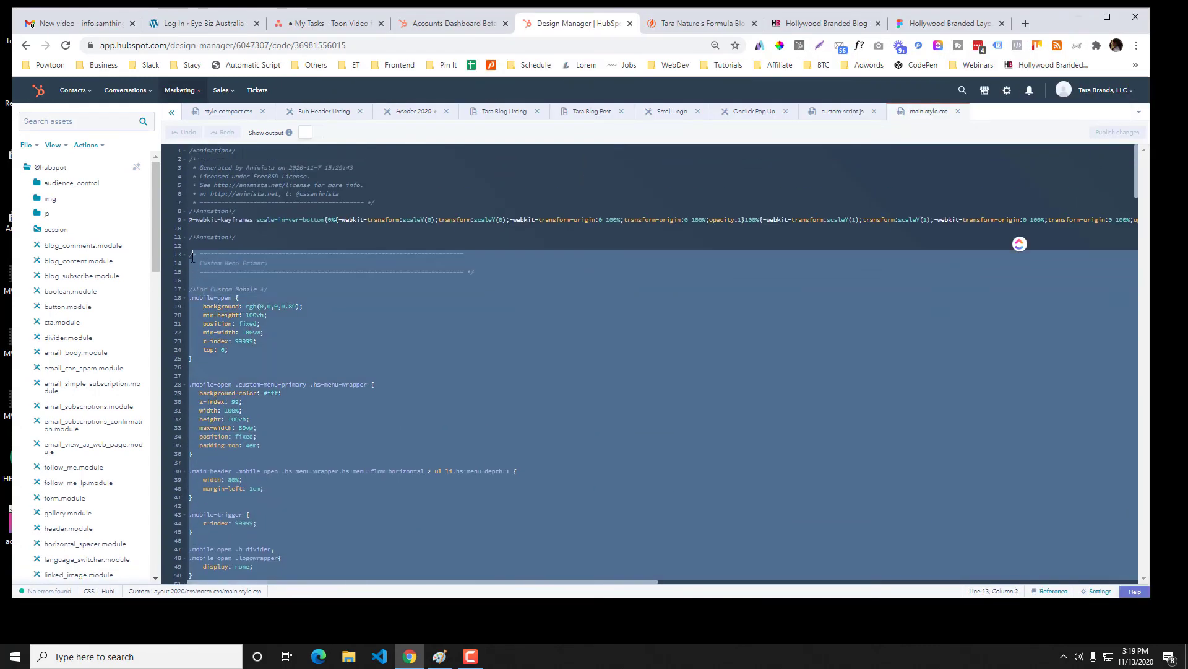
{"action": "scroll", "scroll_direction": "down", "scroll_amount": 3}
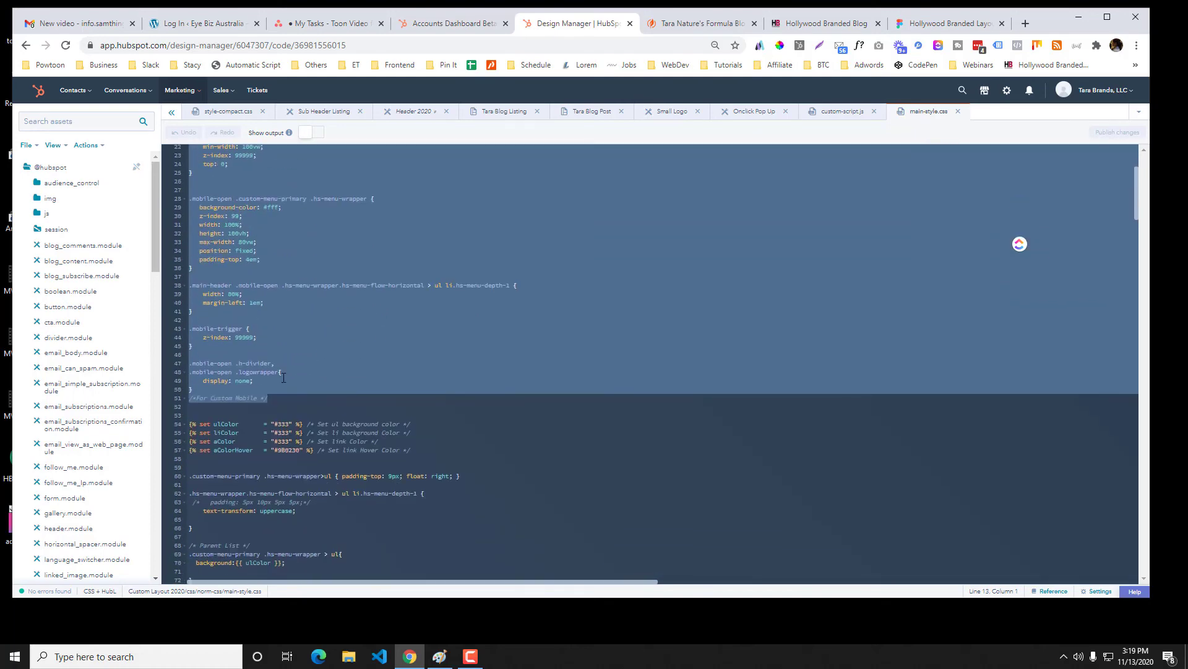
{"action": "scroll", "scroll_direction": "down", "scroll_amount": 3}
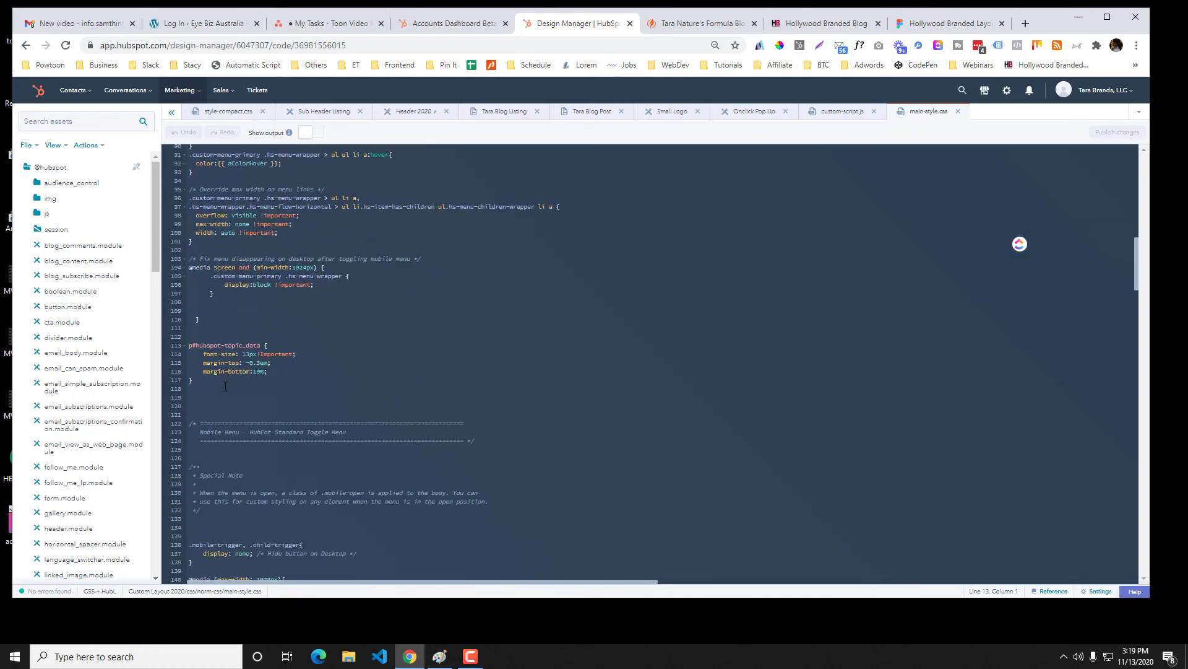
{"action": "scroll", "scroll_direction": "down", "scroll_amount": 3}
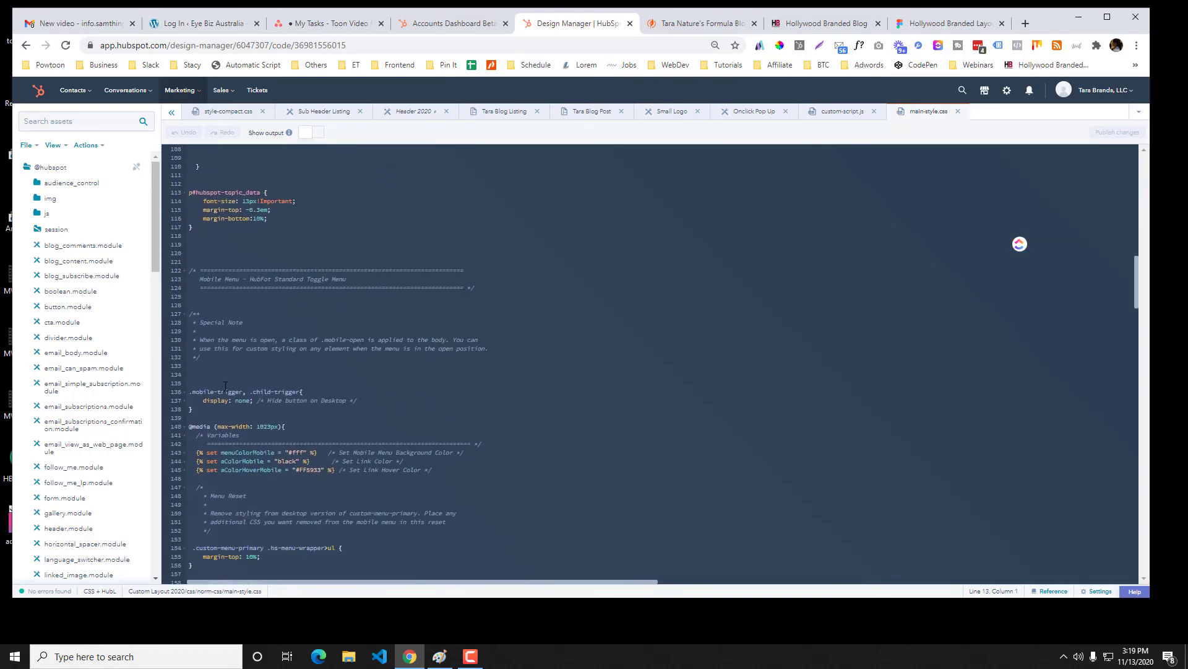
{"action": "scroll", "scroll_direction": "down", "scroll_amount": 3}
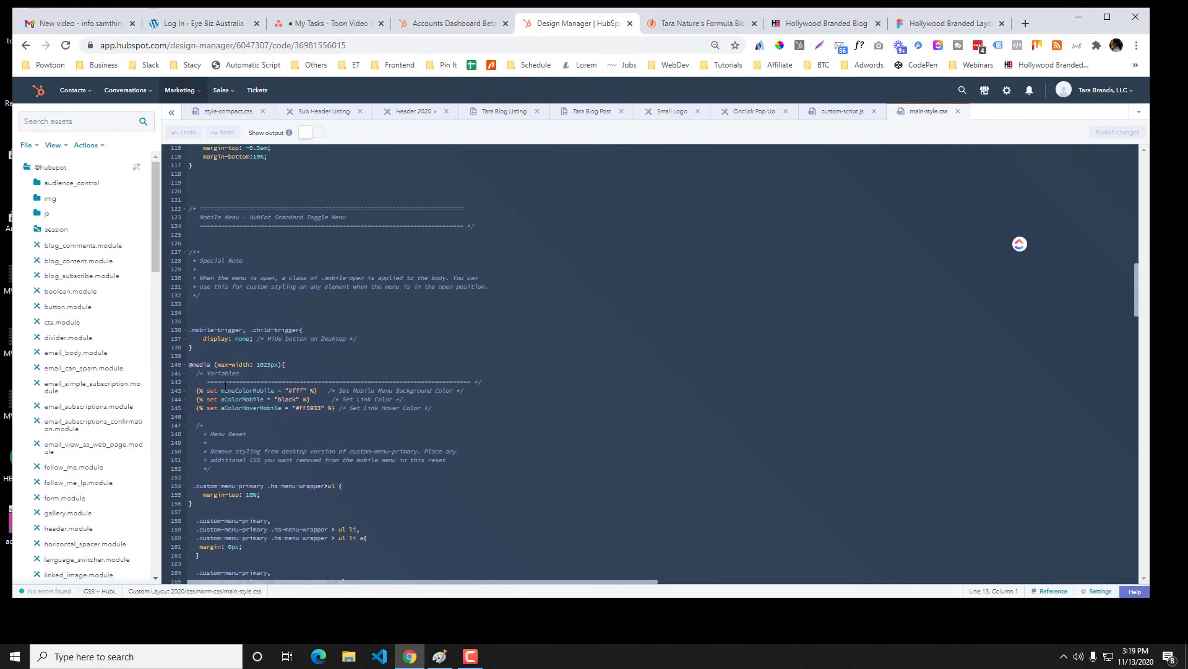
{"action": "scroll", "scroll_direction": "down", "scroll_amount": 3}
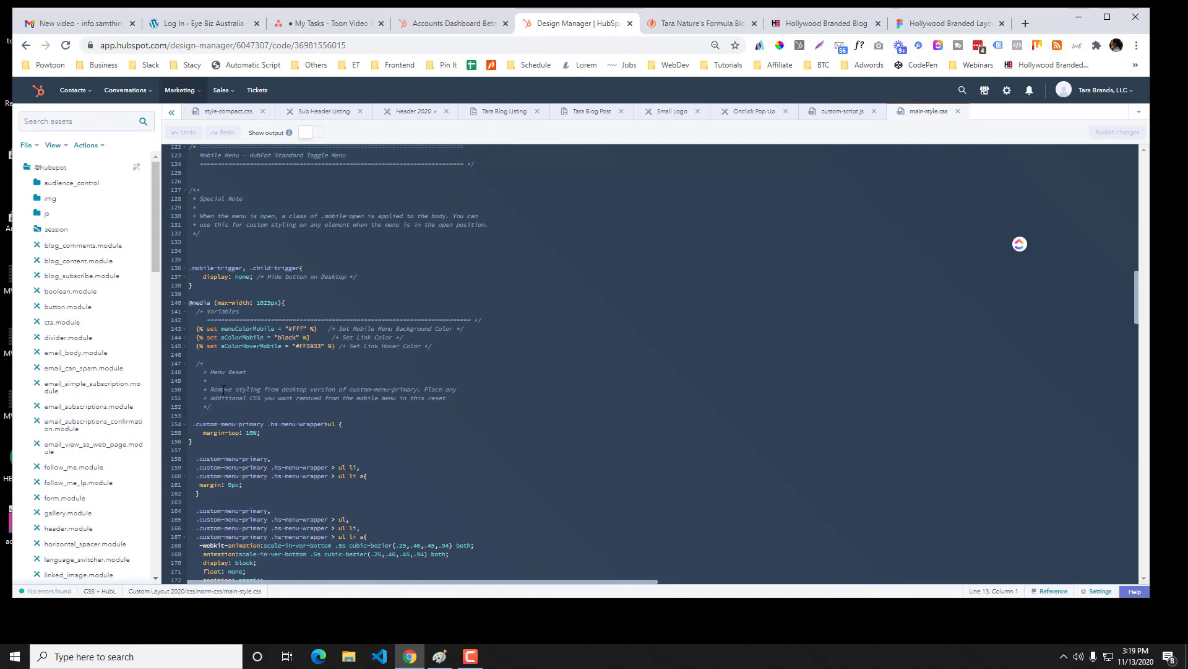
{"action": "scroll", "scroll_direction": "down", "scroll_amount": 3}
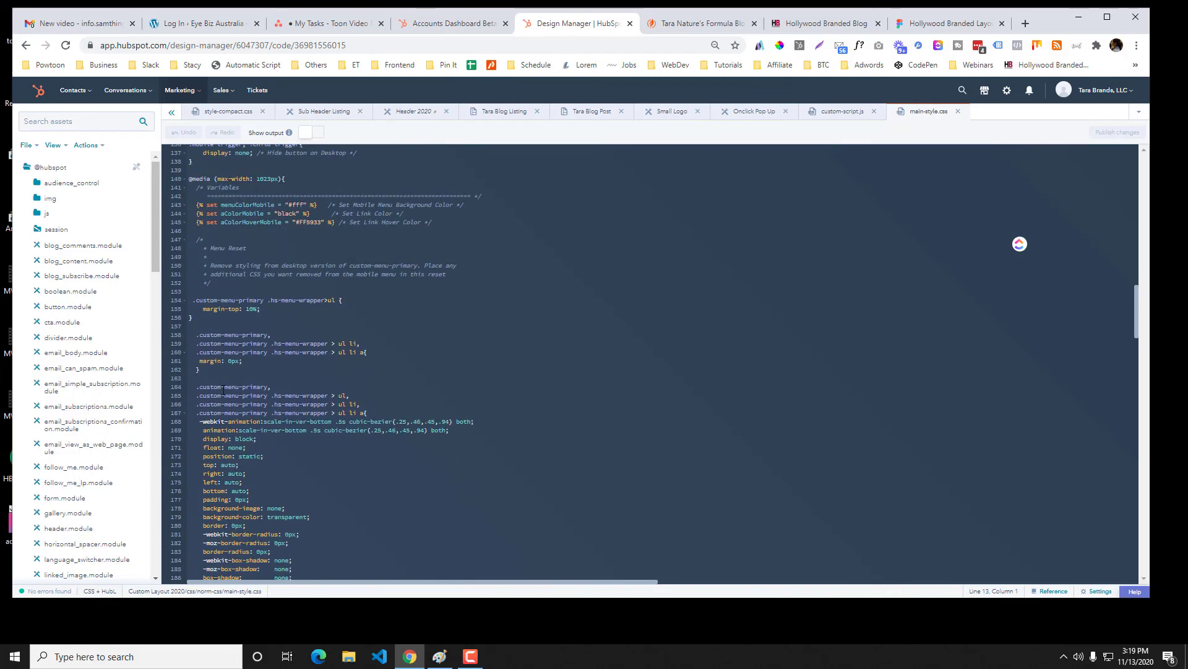